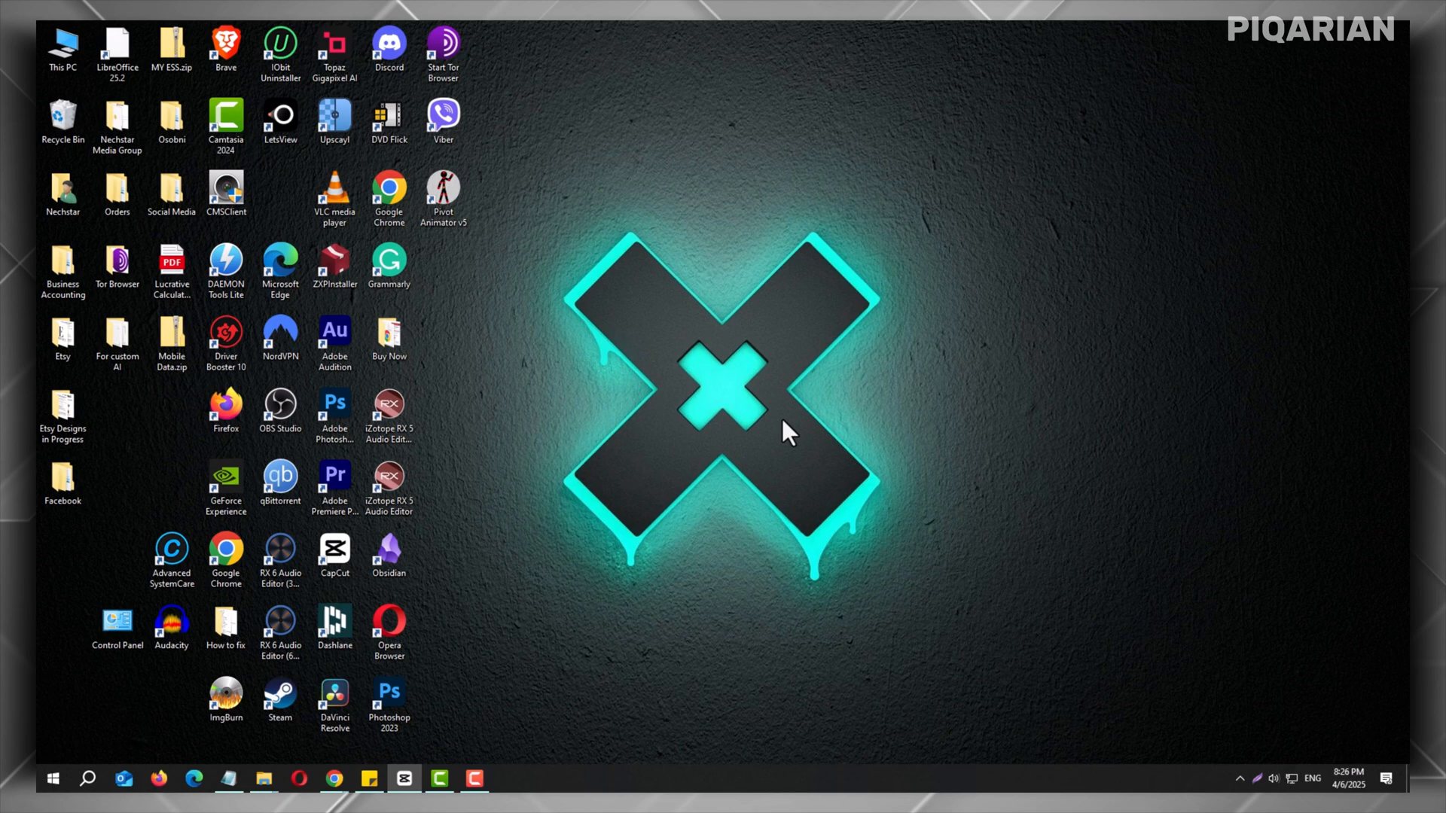
{"action": "mouse_move", "coordinate": [890, 457]}
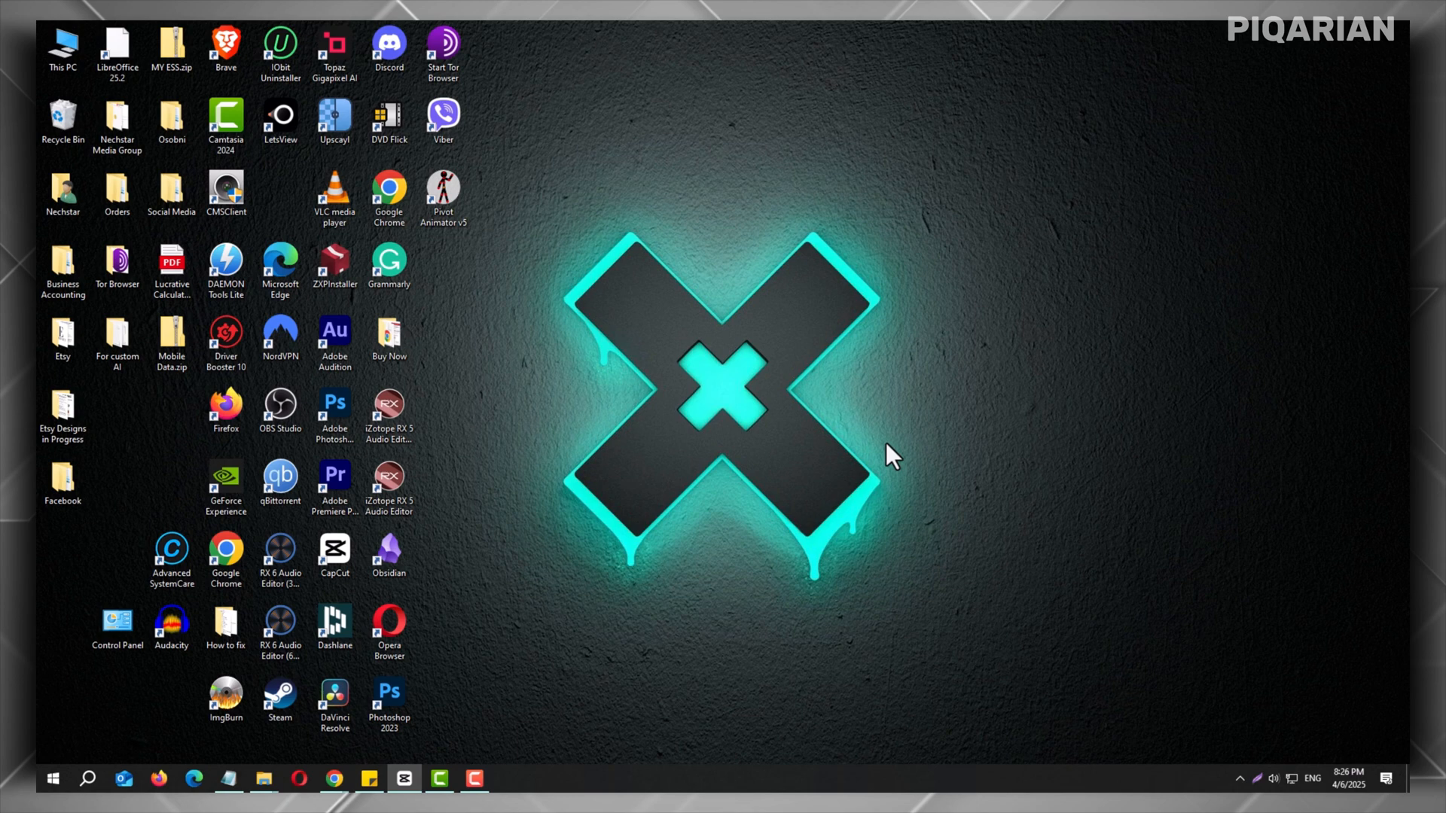
{"action": "mouse_move", "coordinate": [887, 386]}
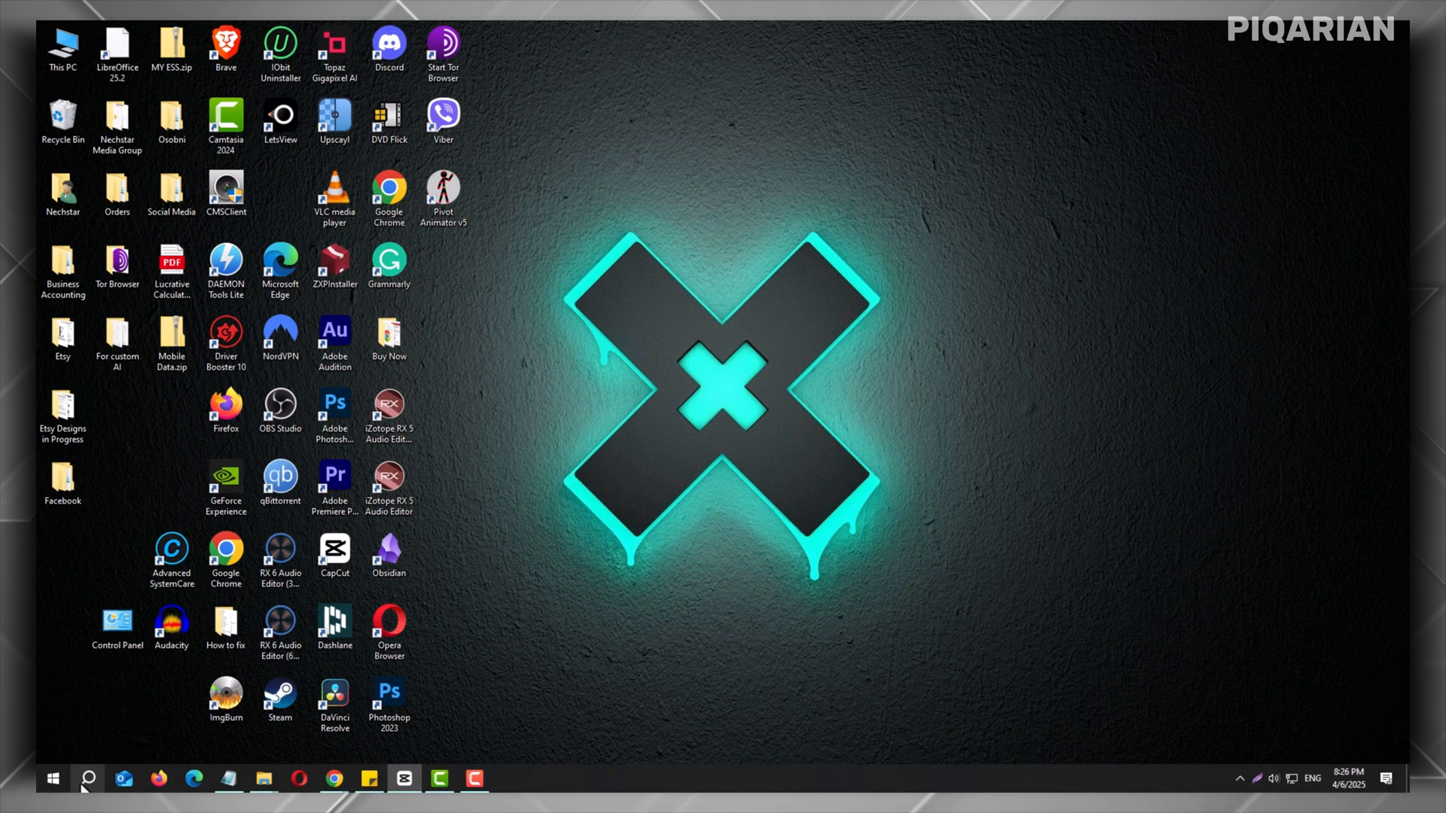
Search 'edit power' to open the Balanced plan's Advanced power settings dialog.
{"action": "left_click", "coordinate": [87, 780]}
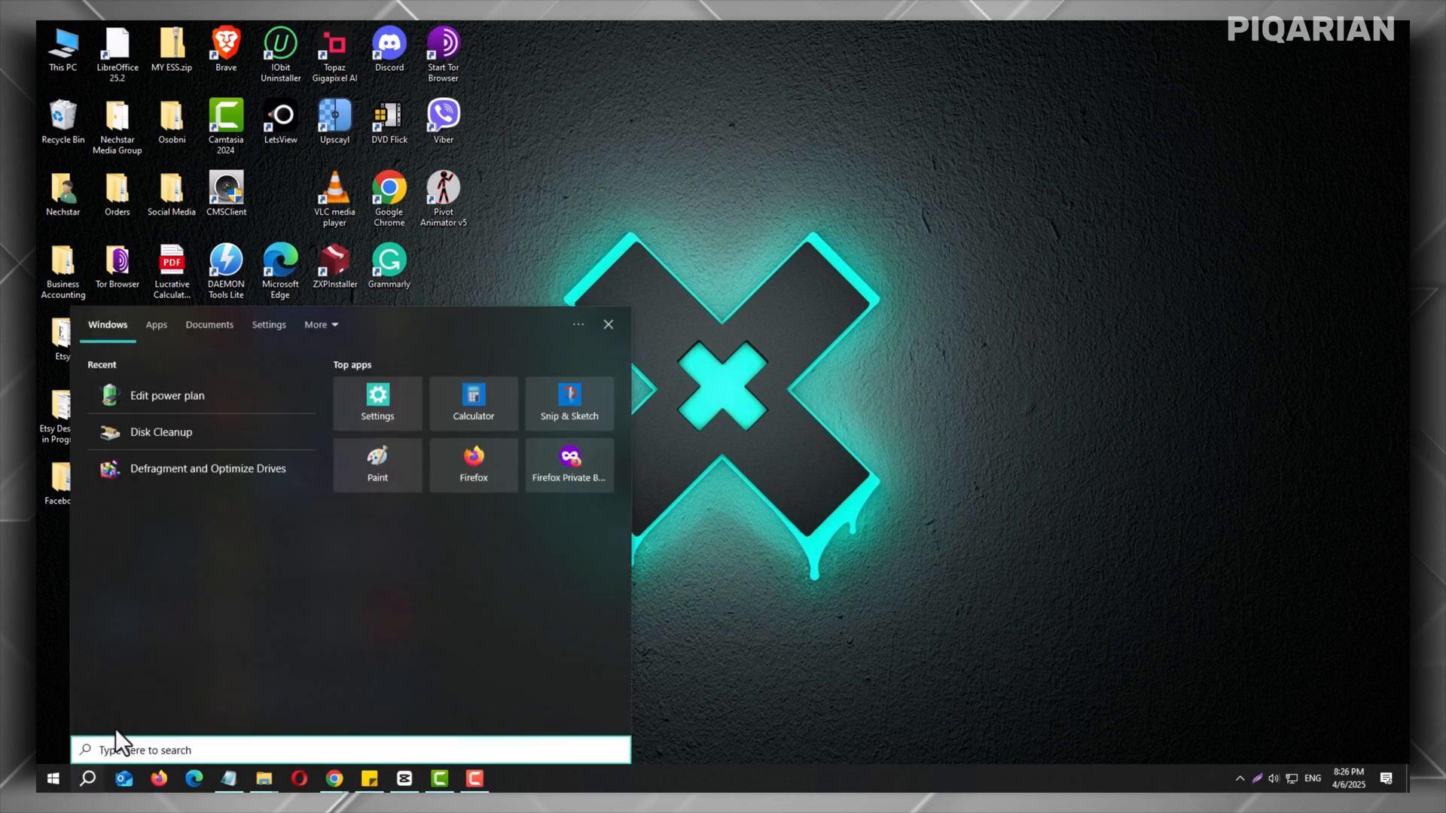
{"action": "type", "text": "e"}
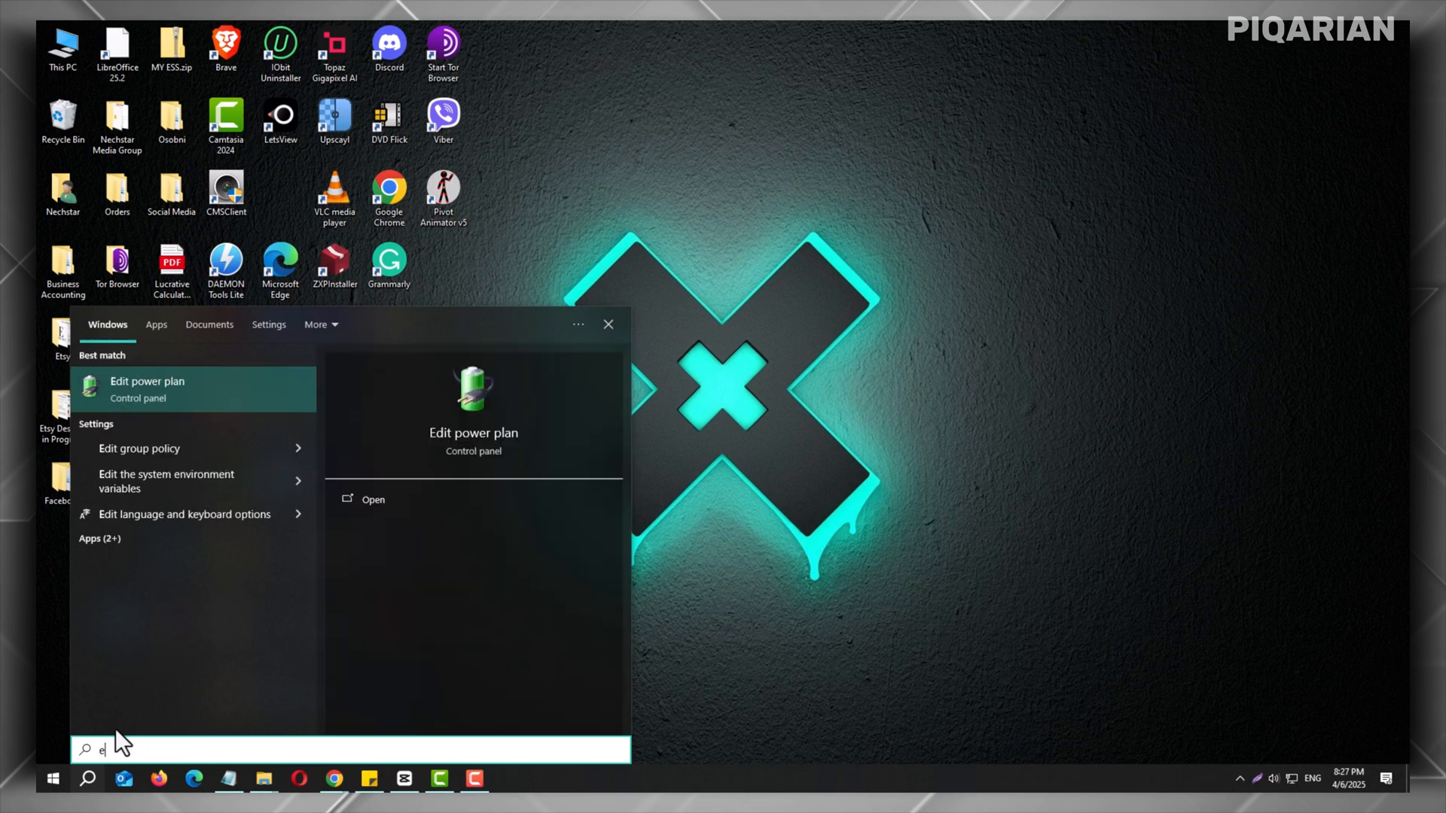
{"action": "type", "text": "edit power"}
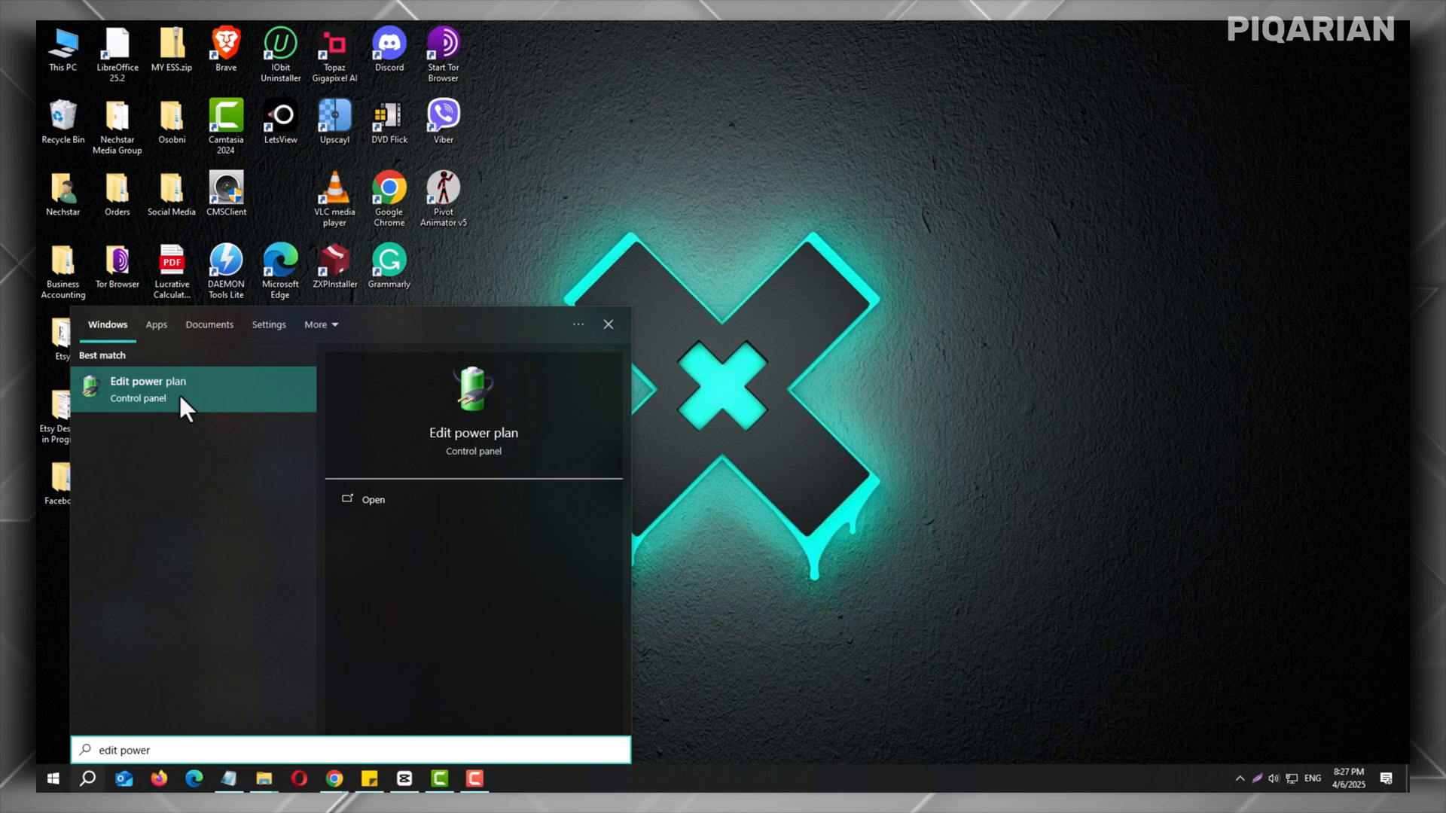
{"action": "left_click", "coordinate": [607, 324]}
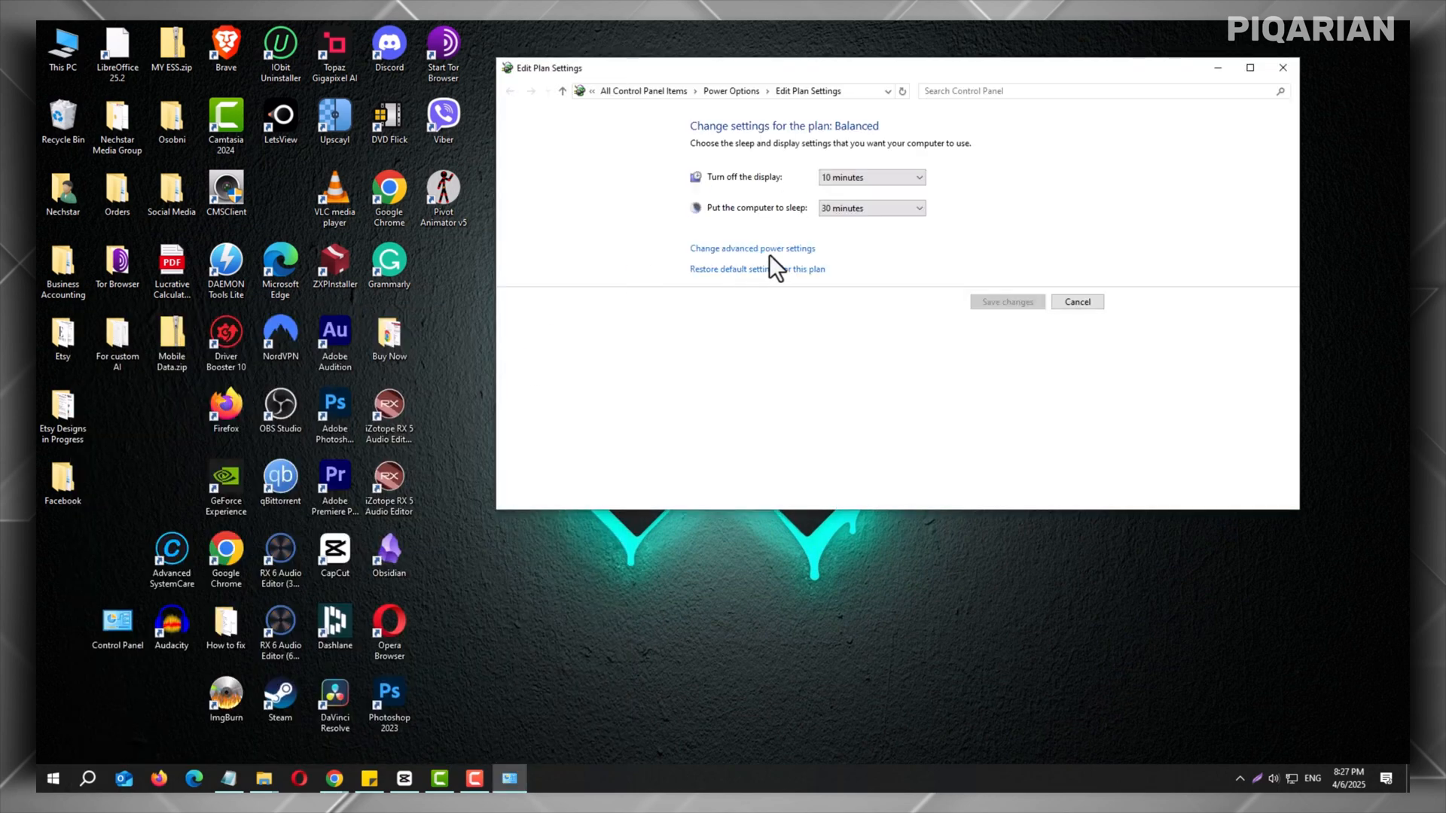
{"action": "left_click", "coordinate": [750, 247]}
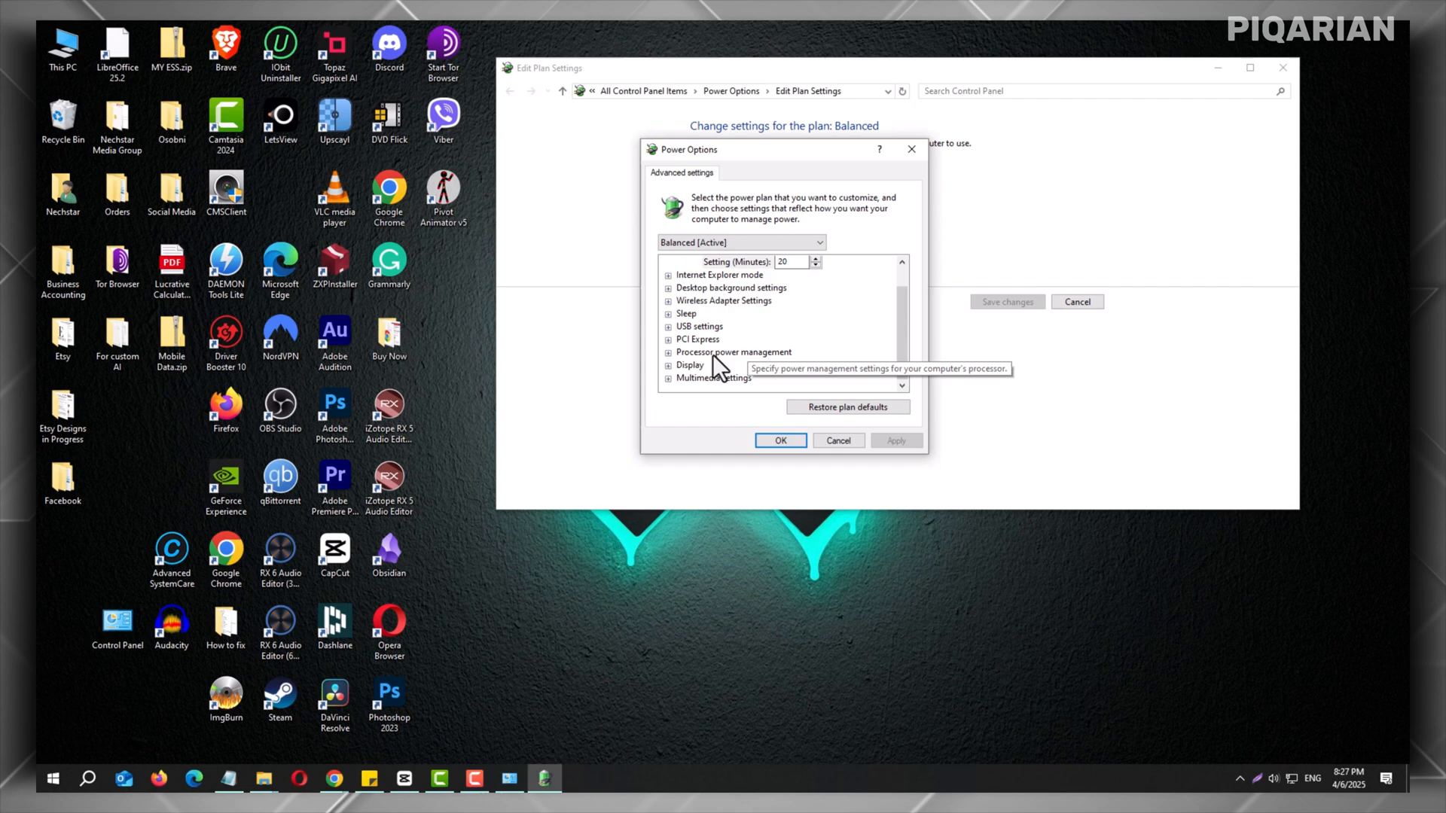
{"action": "mouse_move", "coordinate": [759, 365]}
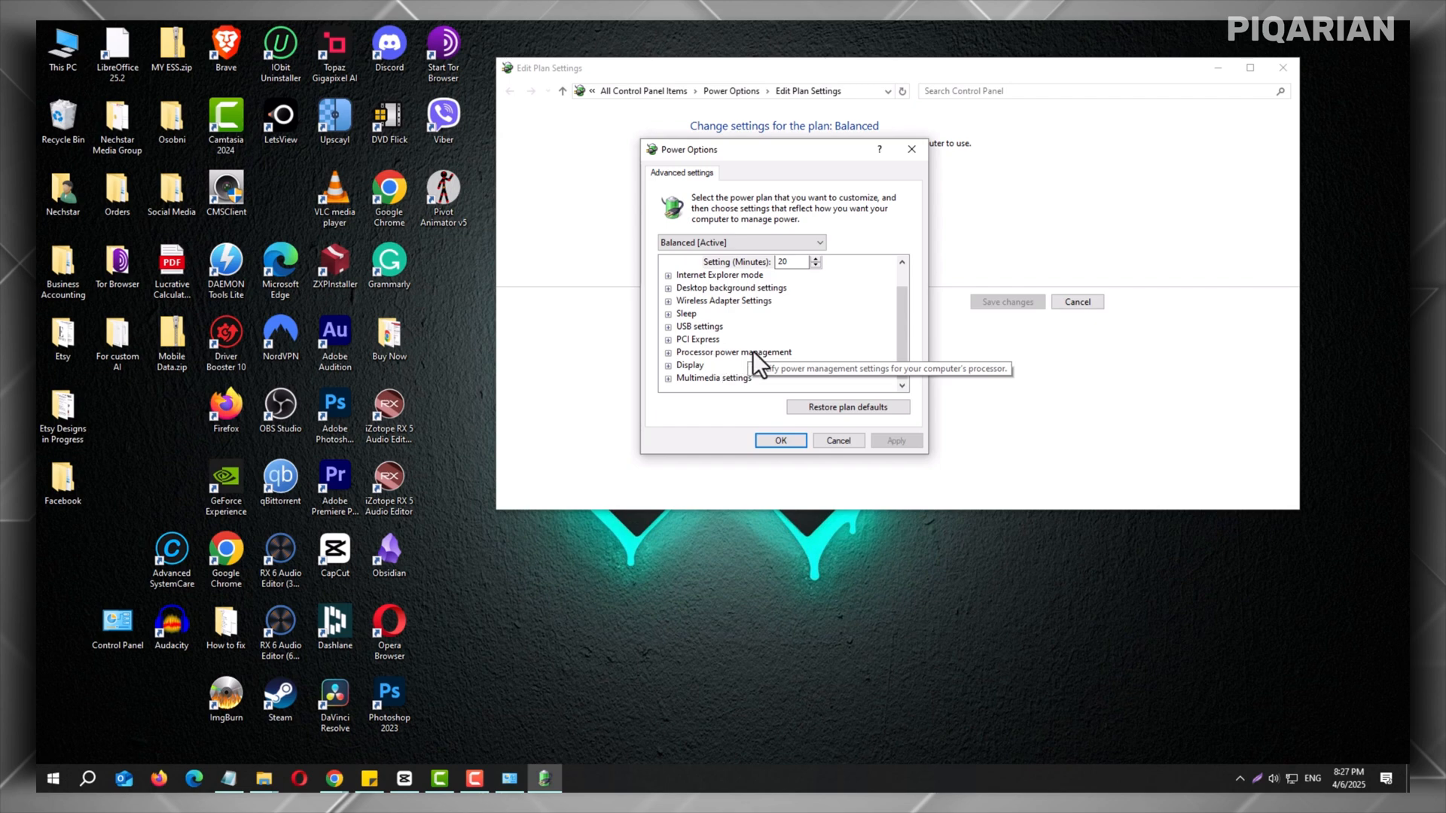
{"action": "mouse_move", "coordinate": [671, 366]}
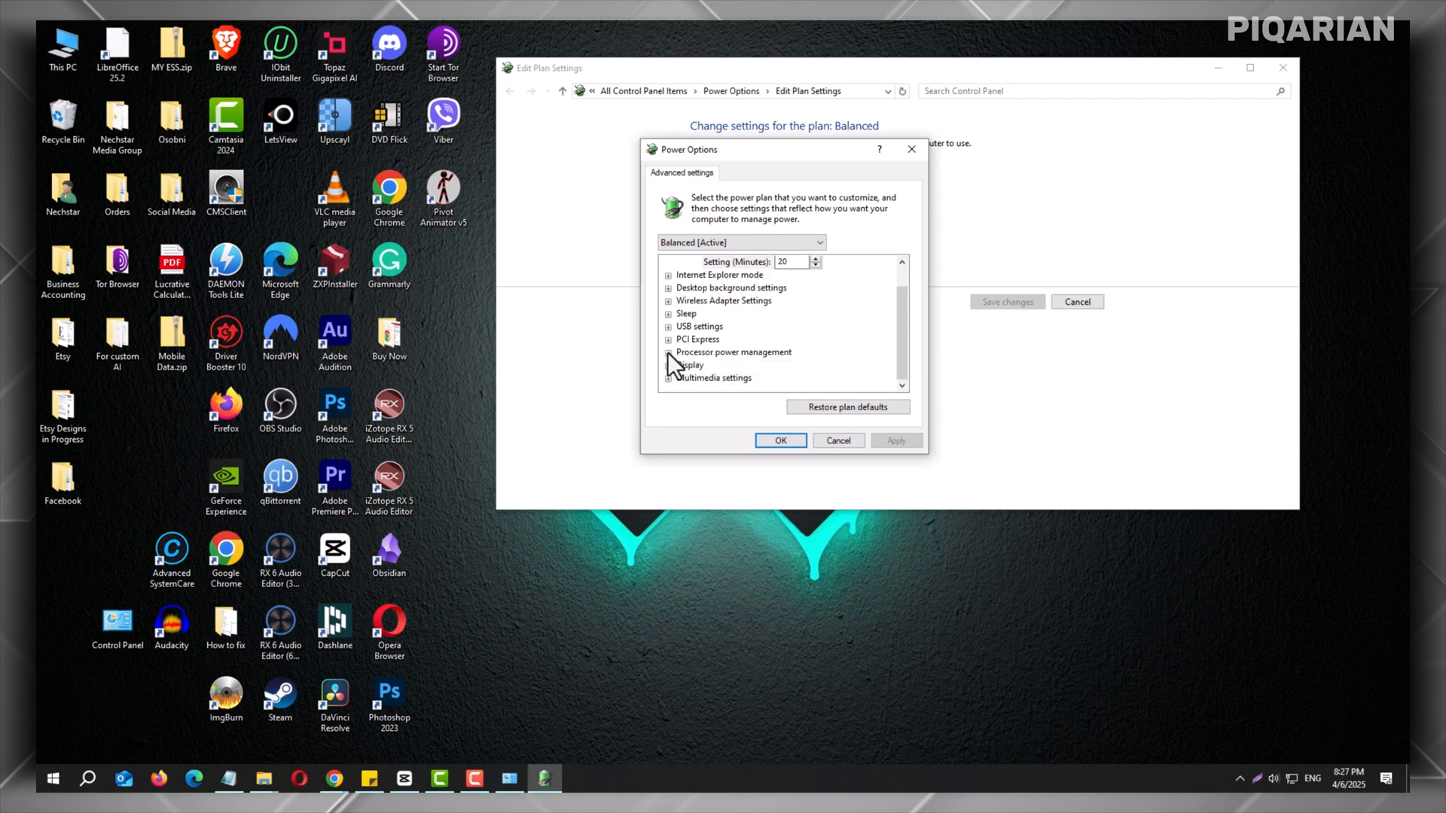
Expand Processor power management to show the maximum processor state at 100%.
{"action": "left_click", "coordinate": [668, 352]}
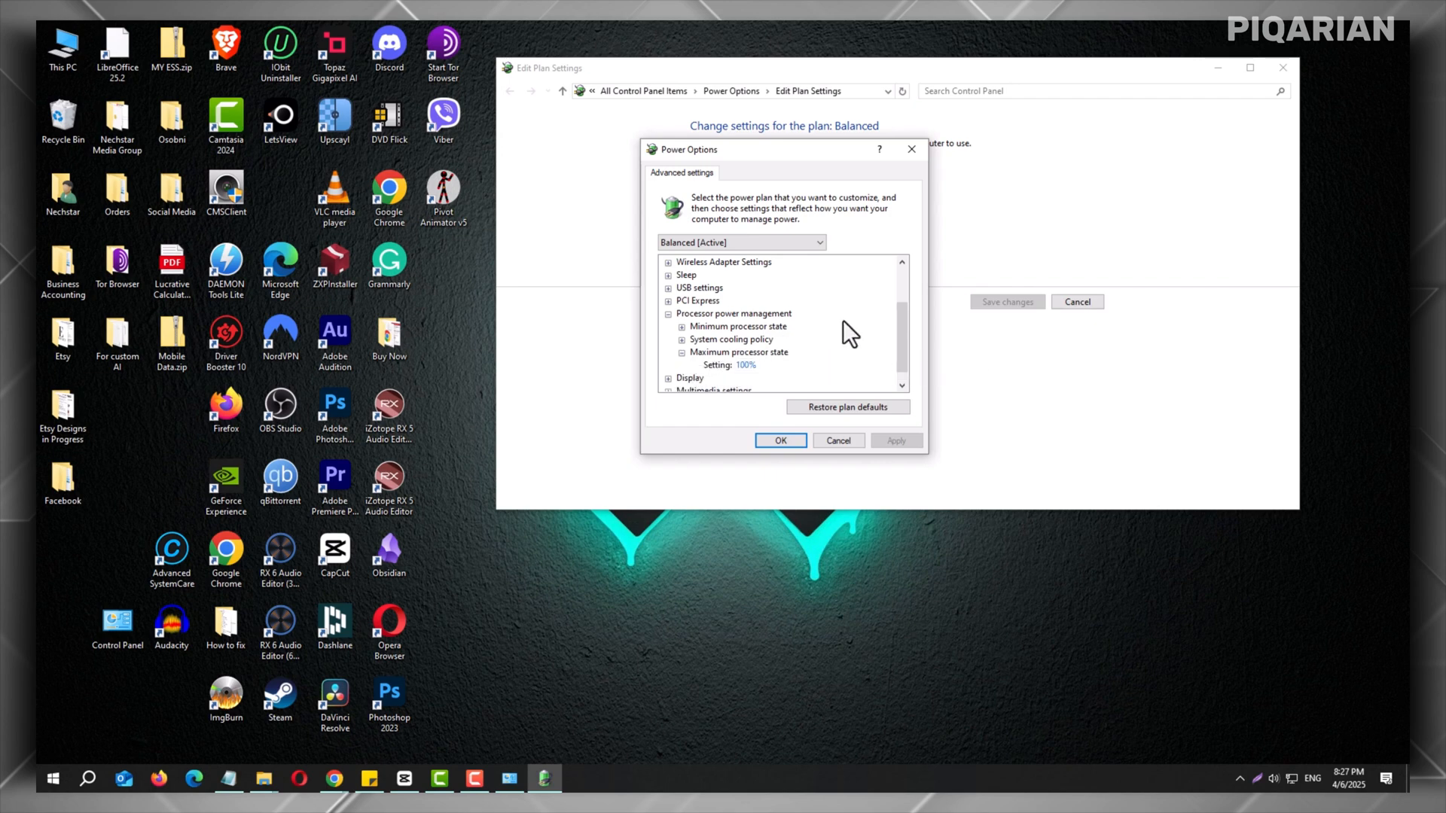
{"action": "mouse_move", "coordinate": [747, 377]}
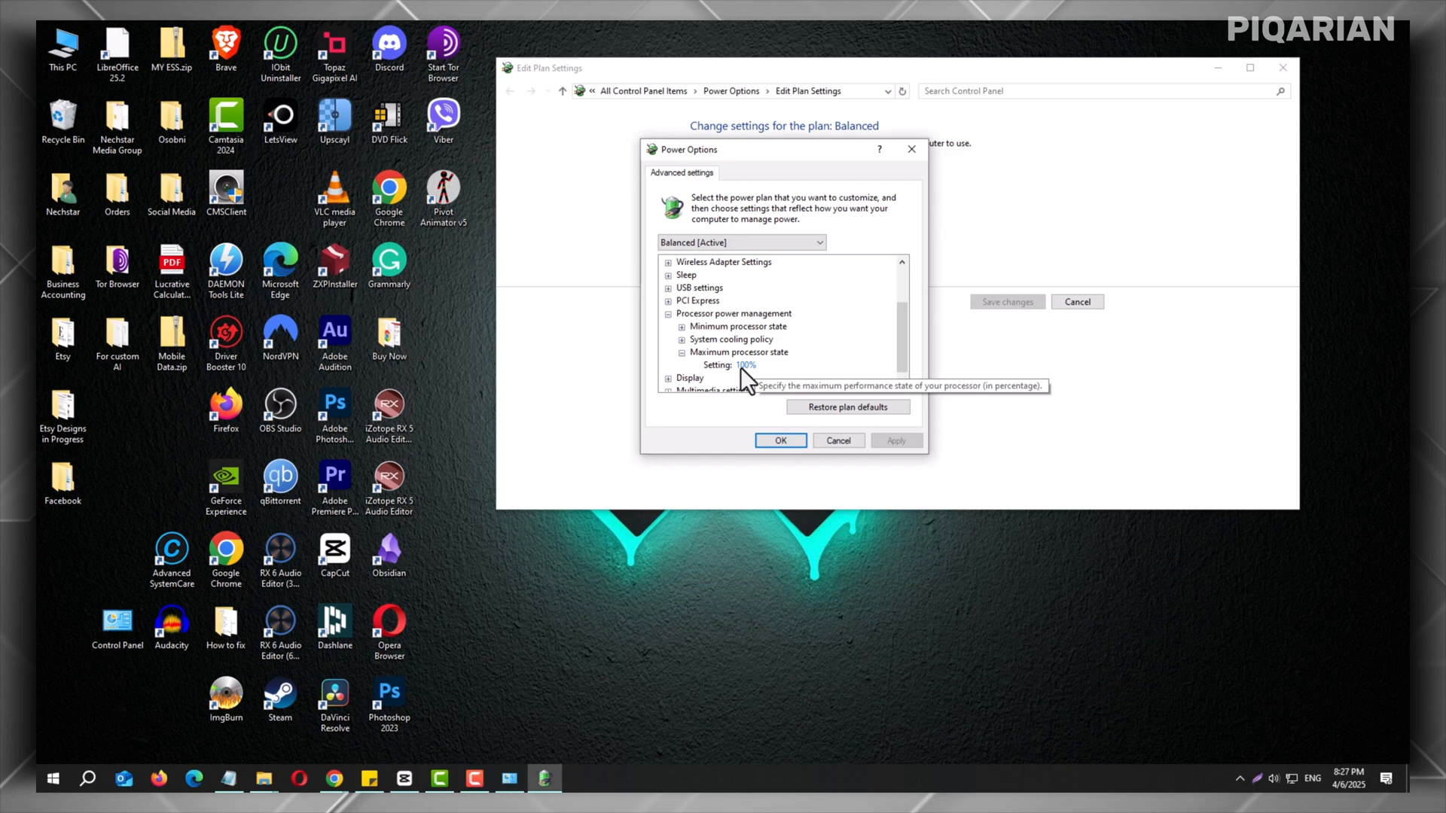
{"action": "mouse_move", "coordinate": [744, 376]}
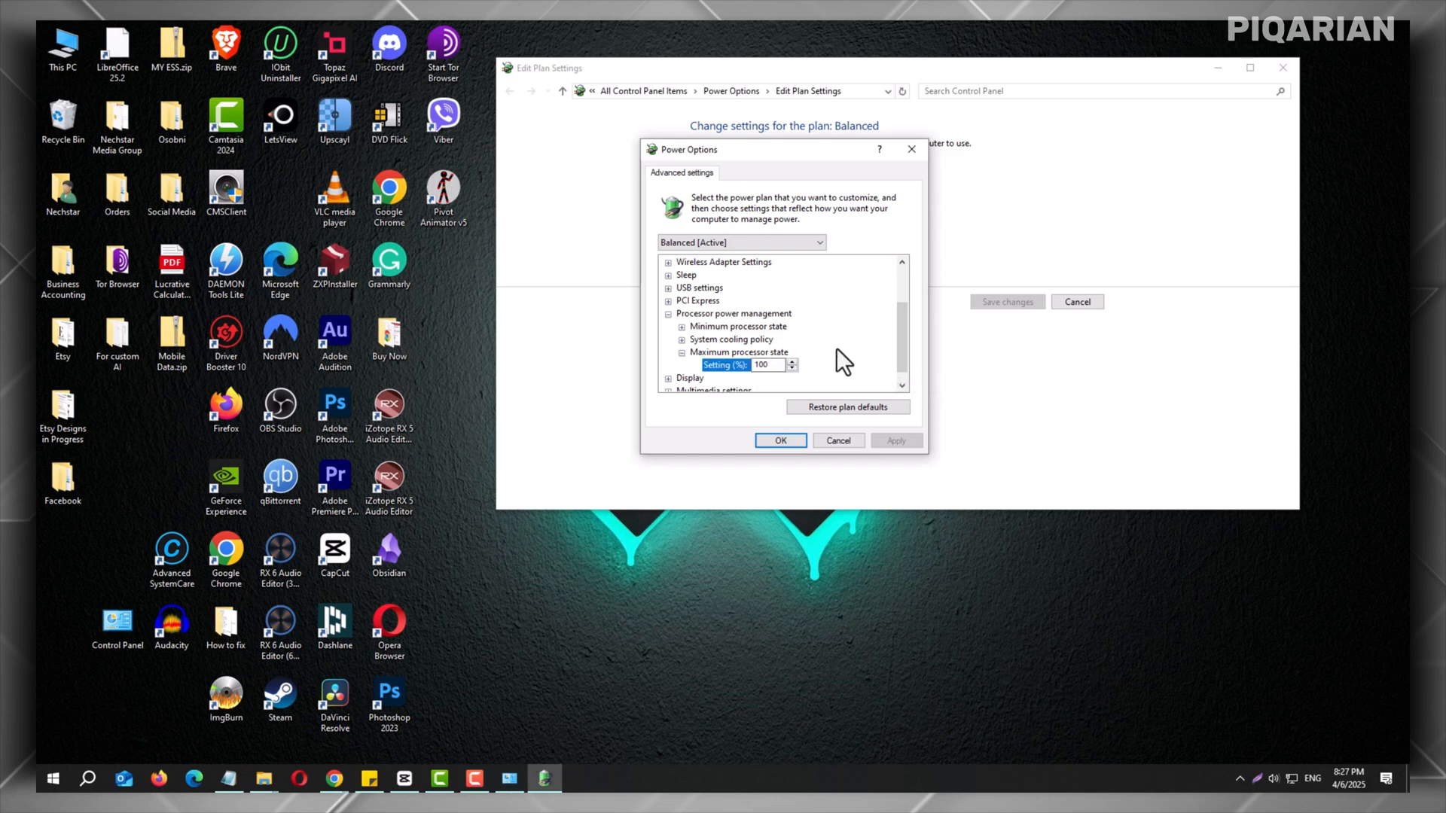
{"action": "mouse_move", "coordinate": [825, 353]}
{"action": "type", "text": "90"}
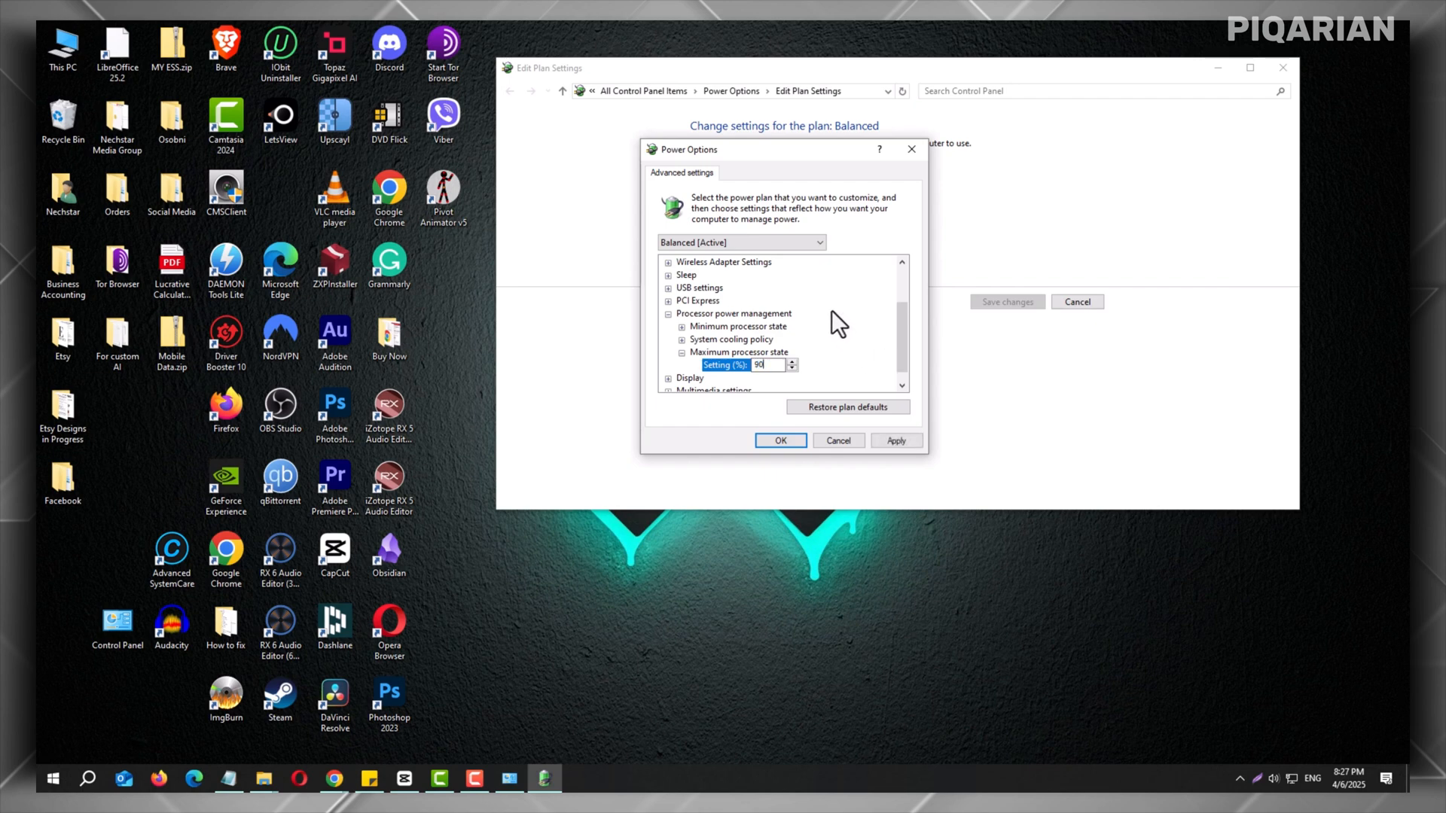
Commit 90% as the Balanced plan's maximum processor state.
{"action": "left_click", "coordinate": [730, 338]}
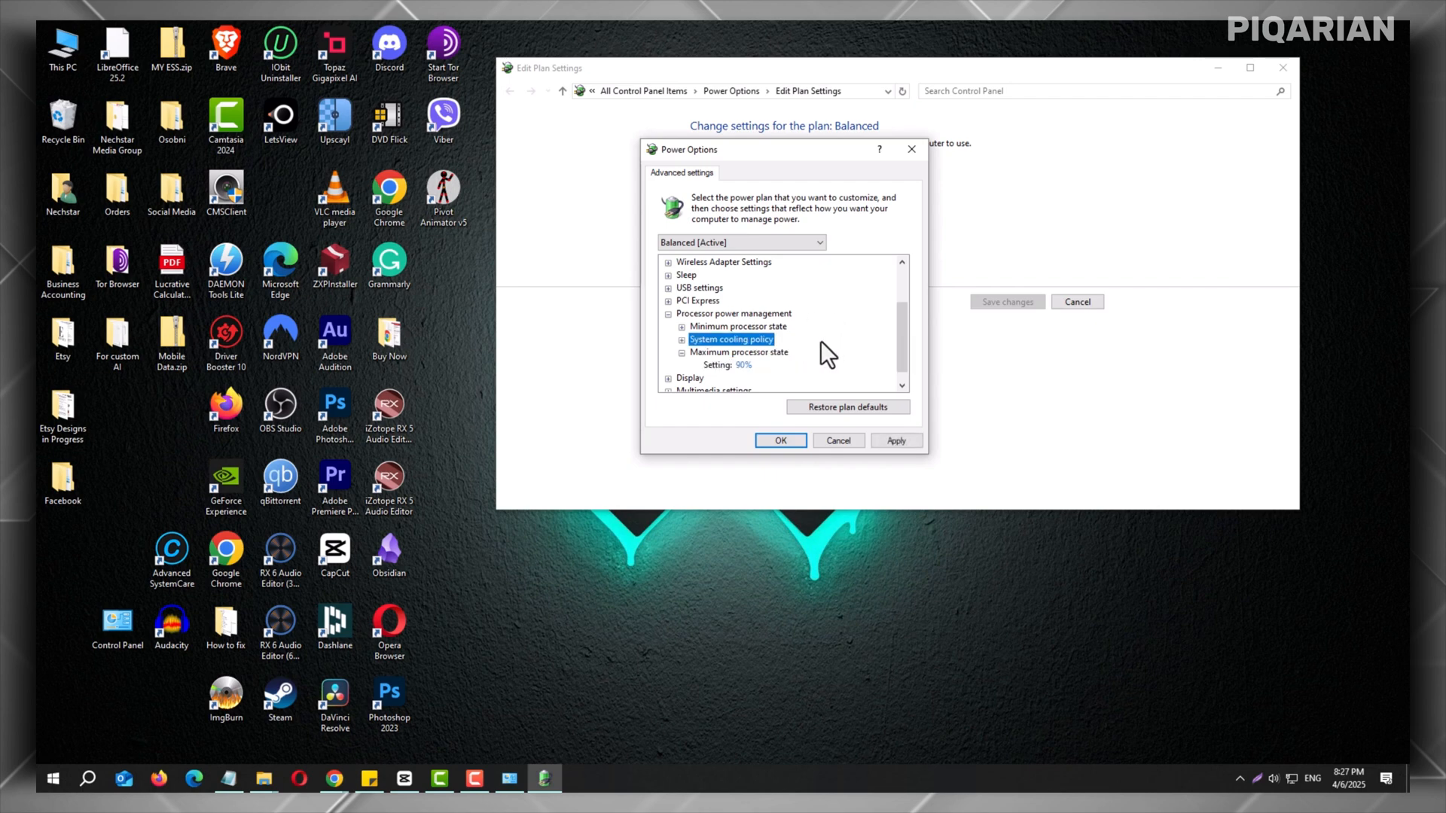
{"action": "mouse_move", "coordinate": [904, 332]}
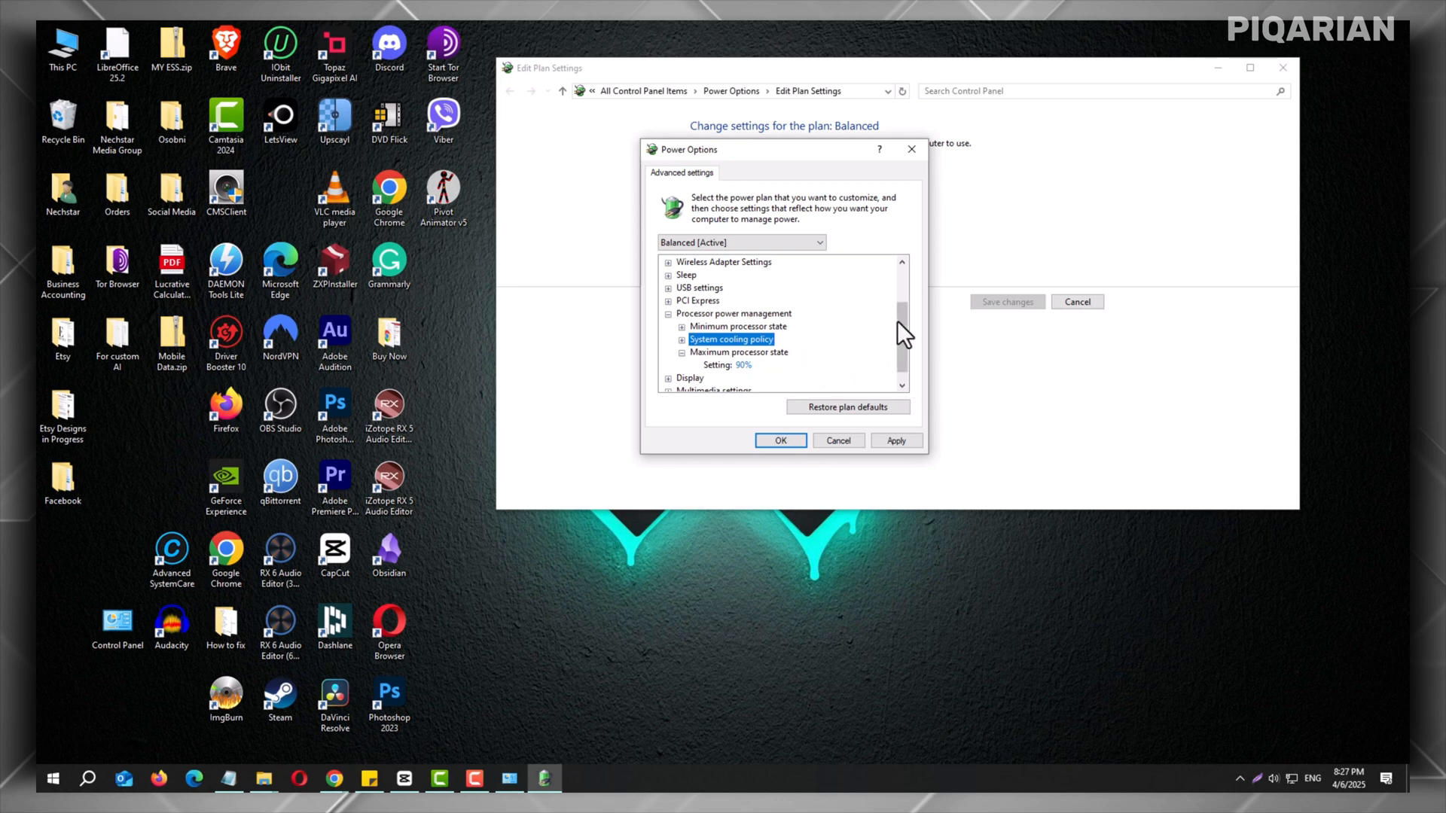
{"action": "mouse_move", "coordinate": [809, 366]}
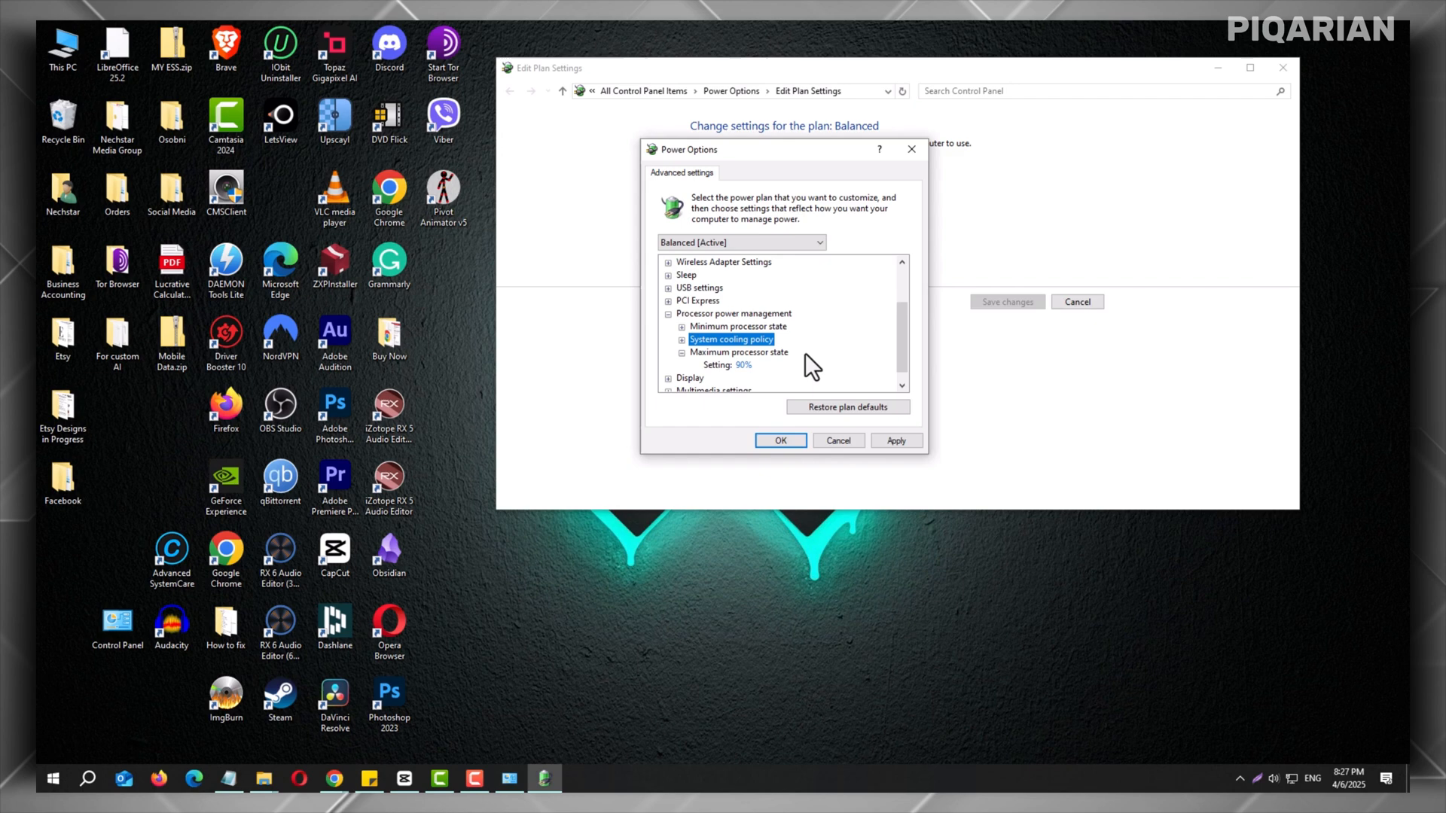
{"action": "mouse_move", "coordinate": [781, 353]}
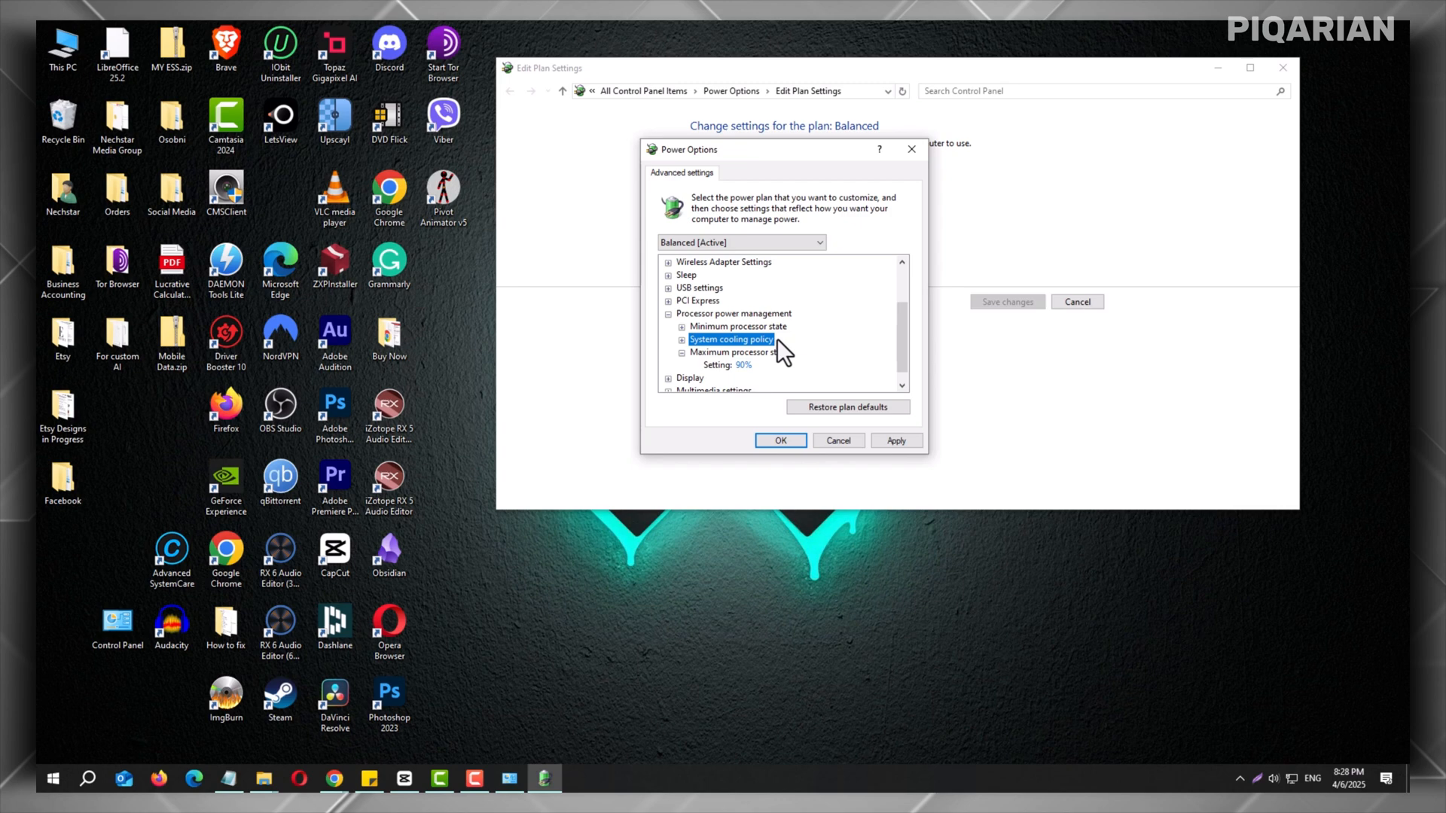
{"action": "mouse_move", "coordinate": [747, 355]}
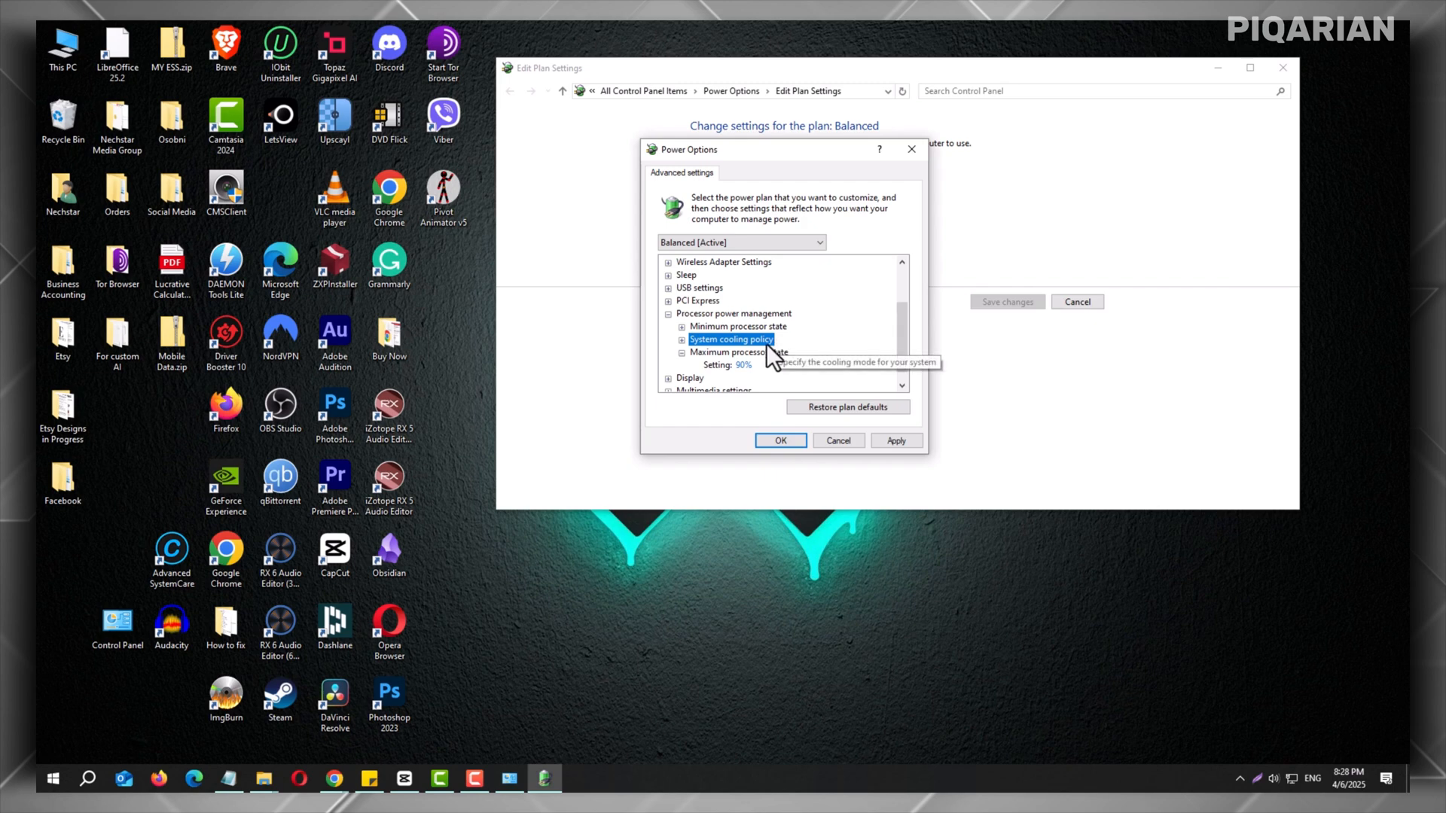
{"action": "mouse_move", "coordinate": [703, 357]}
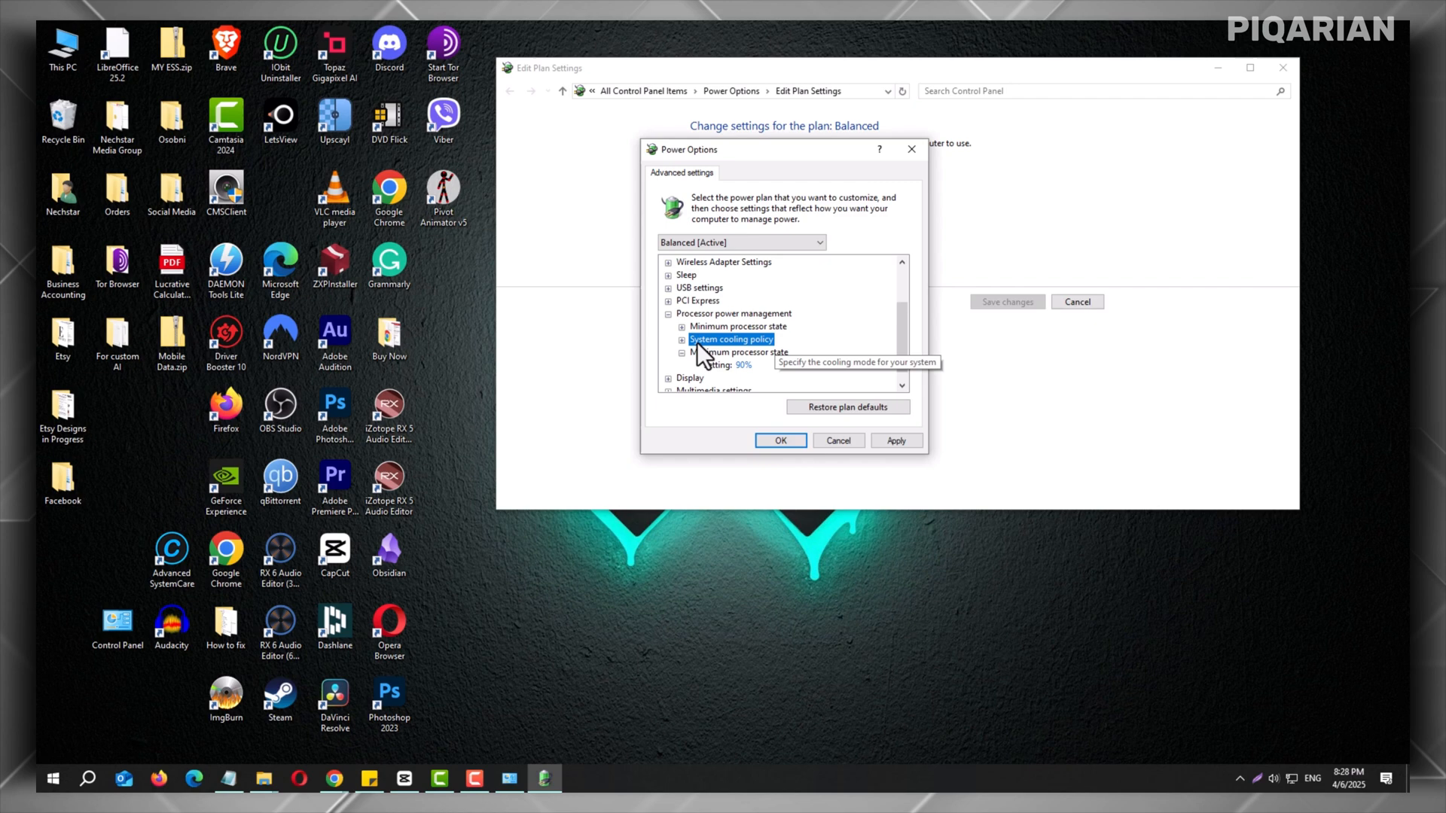
{"action": "mouse_move", "coordinate": [754, 328]}
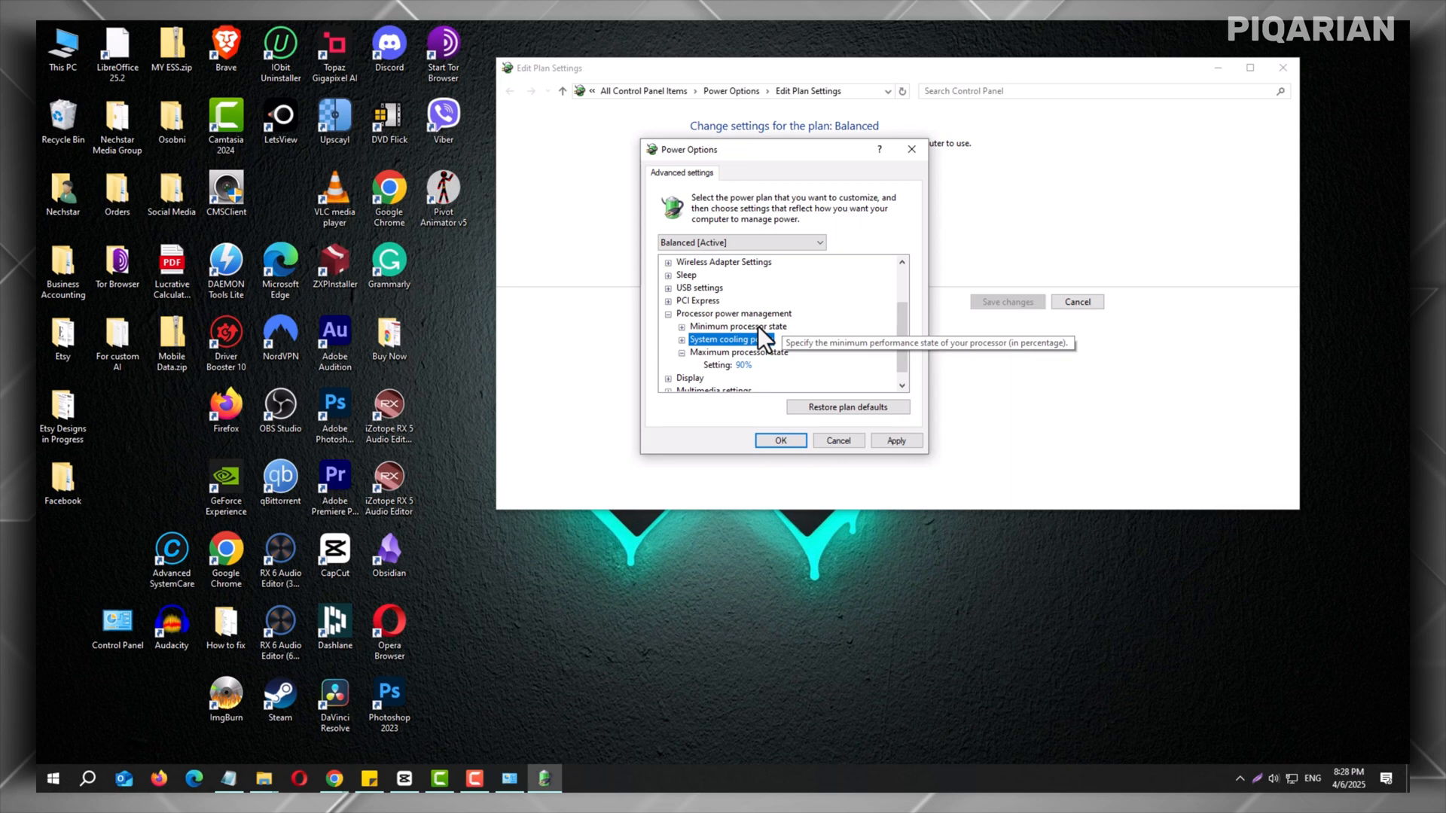
{"action": "mouse_move", "coordinate": [806, 334]}
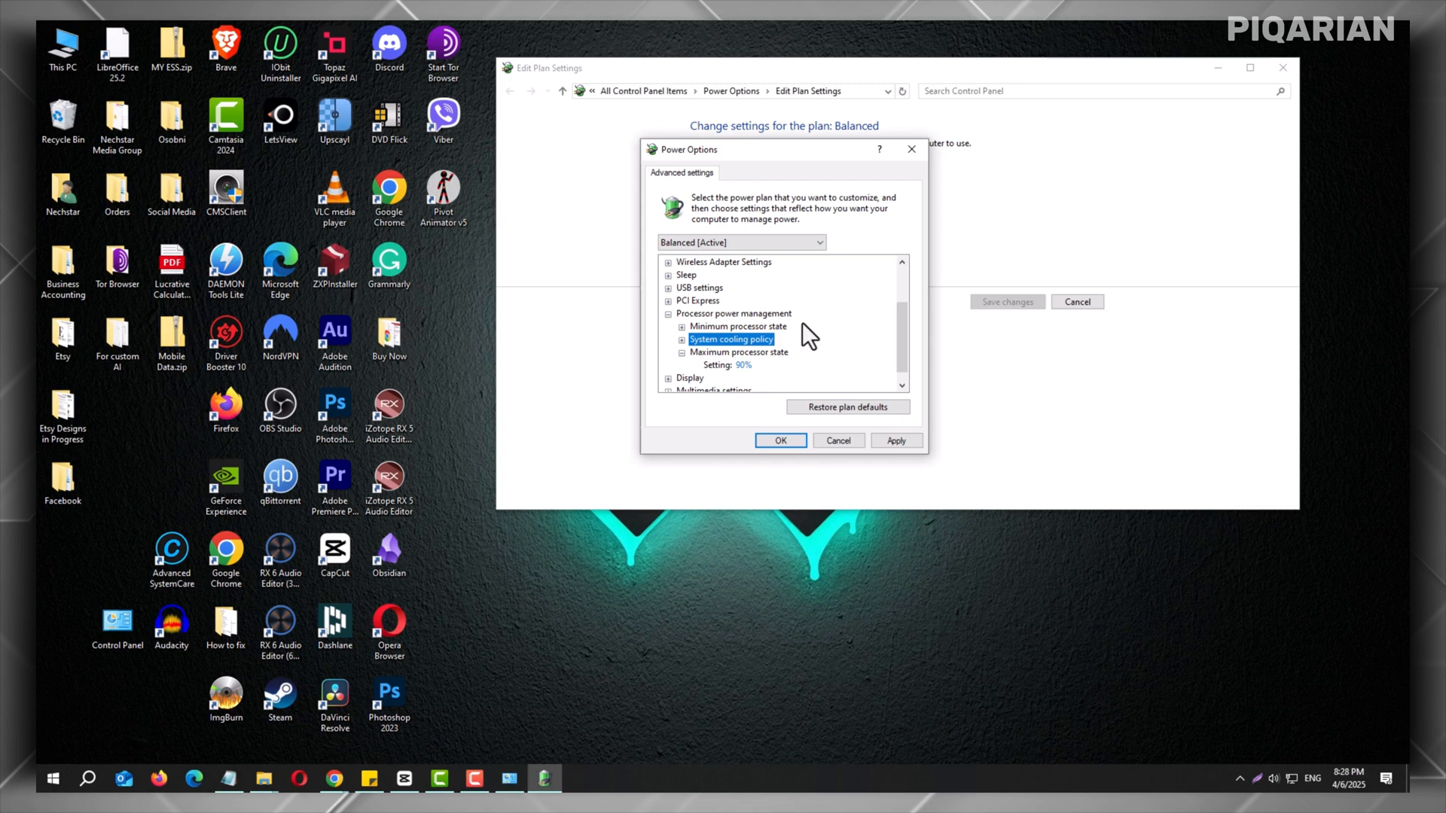
Reopen the maximum processor state value for editing and enter 90.
{"action": "left_click", "coordinate": [738, 352]}
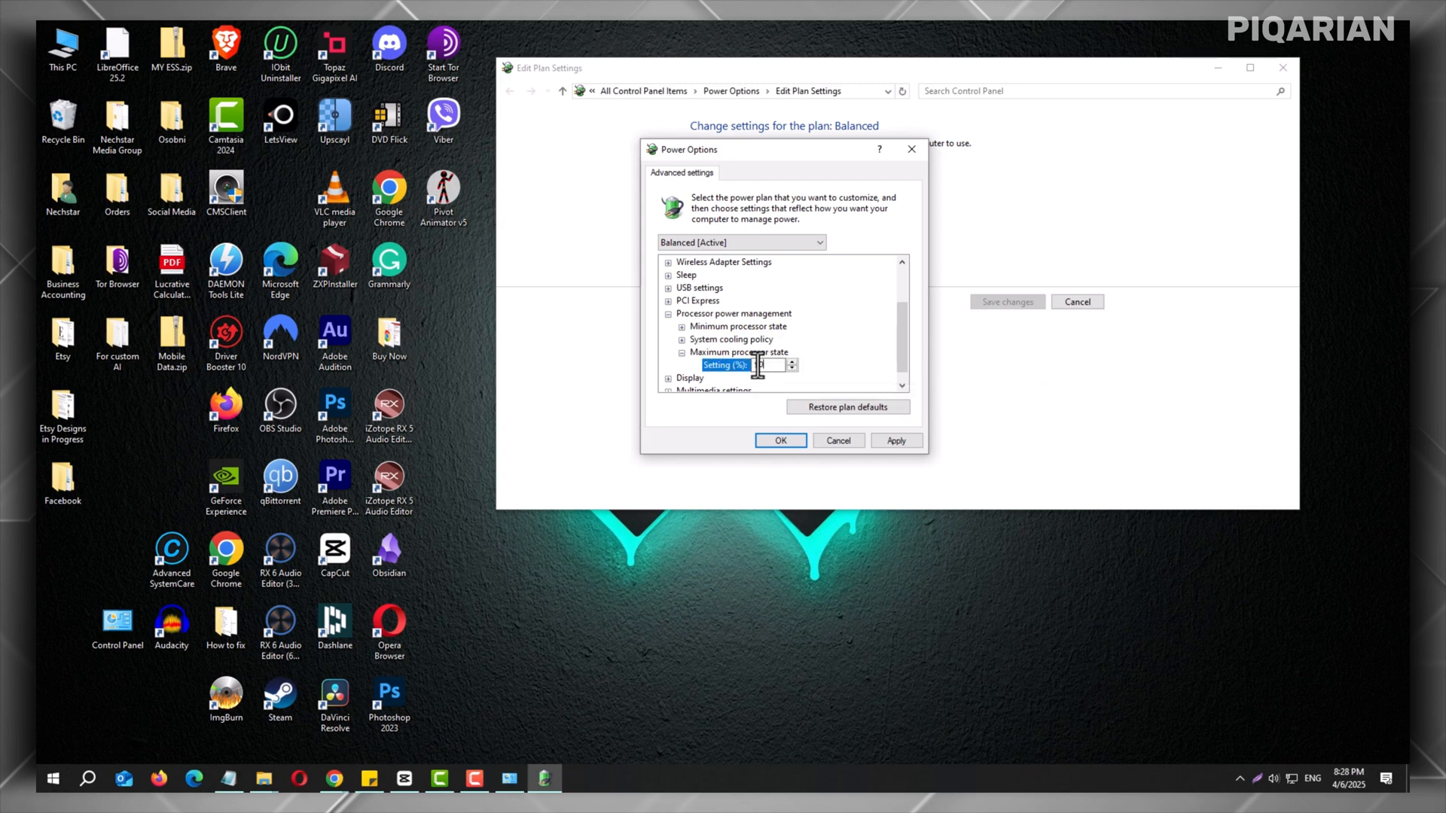
{"action": "type", "text": "90"}
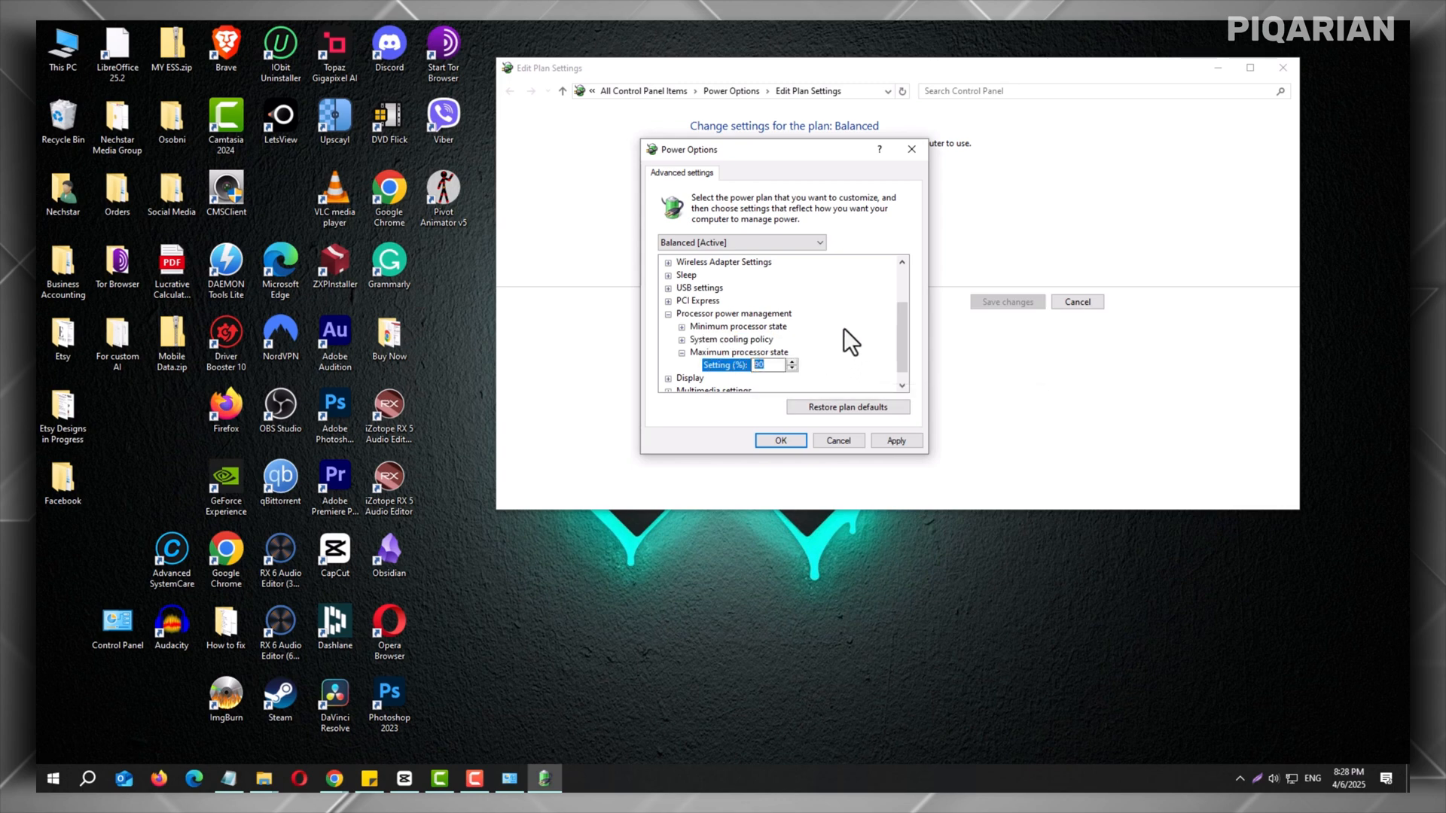
{"action": "mouse_move", "coordinate": [827, 372]}
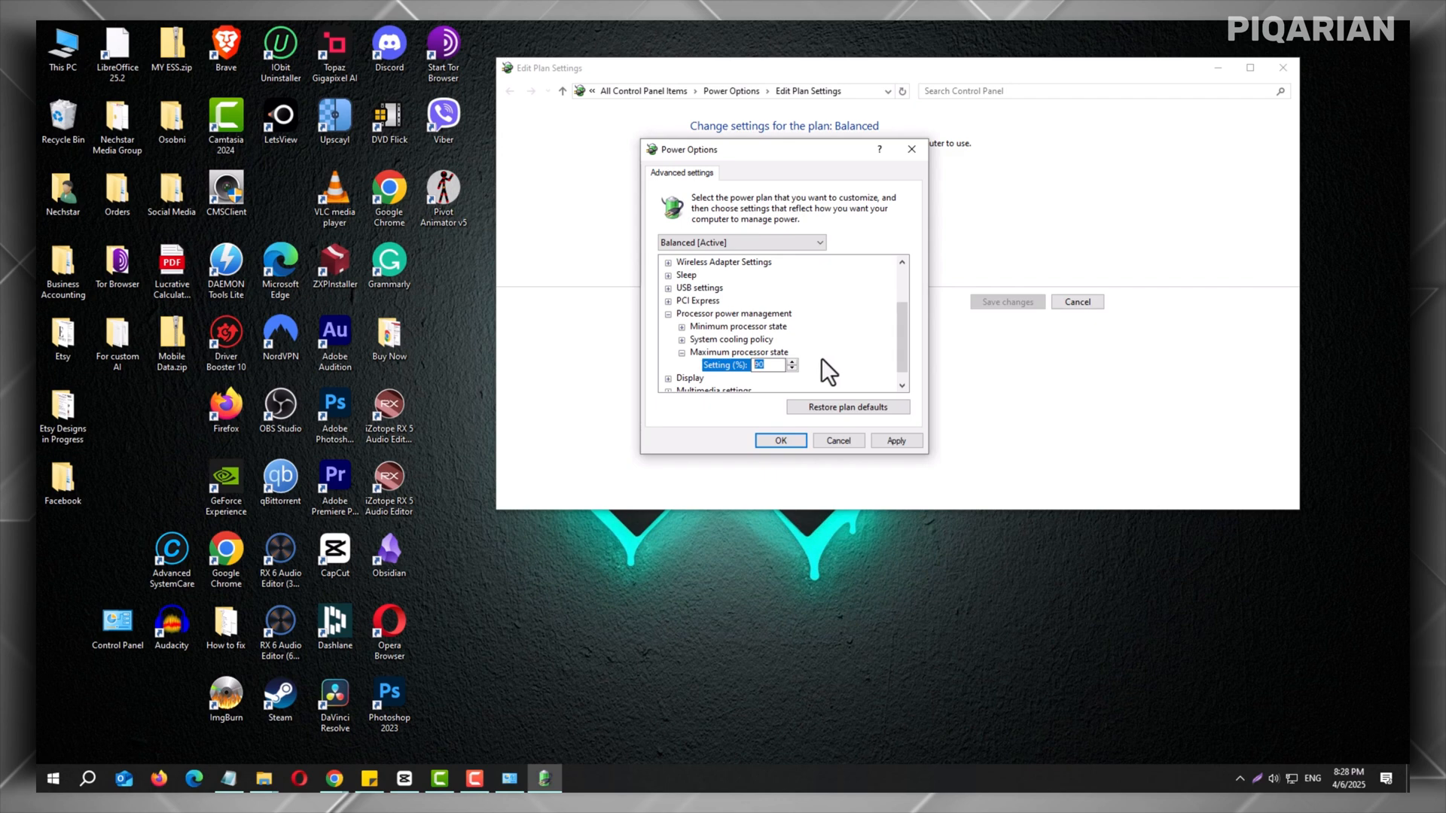
{"action": "mouse_move", "coordinate": [826, 369]}
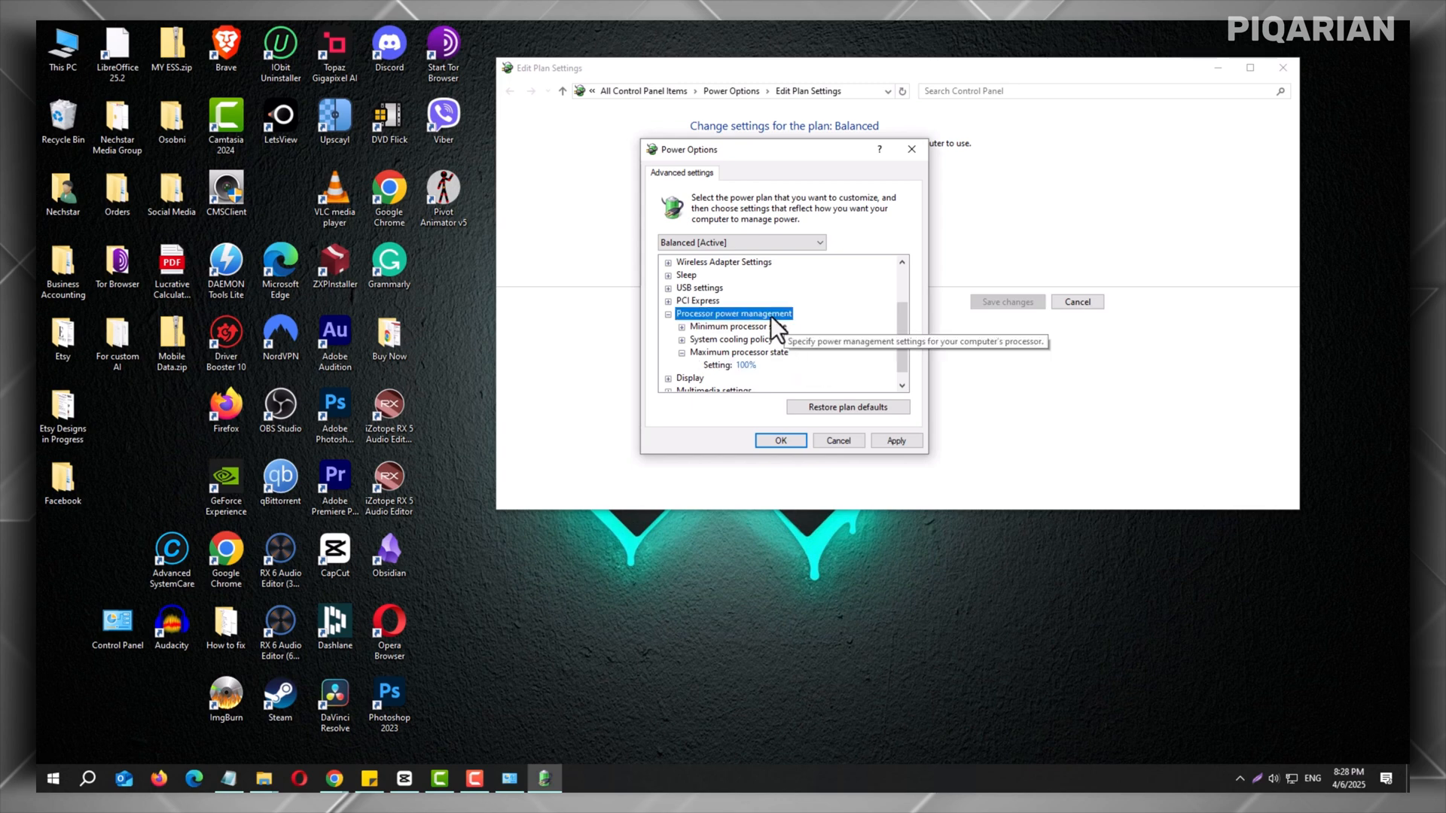
{"action": "mouse_move", "coordinate": [850, 327]}
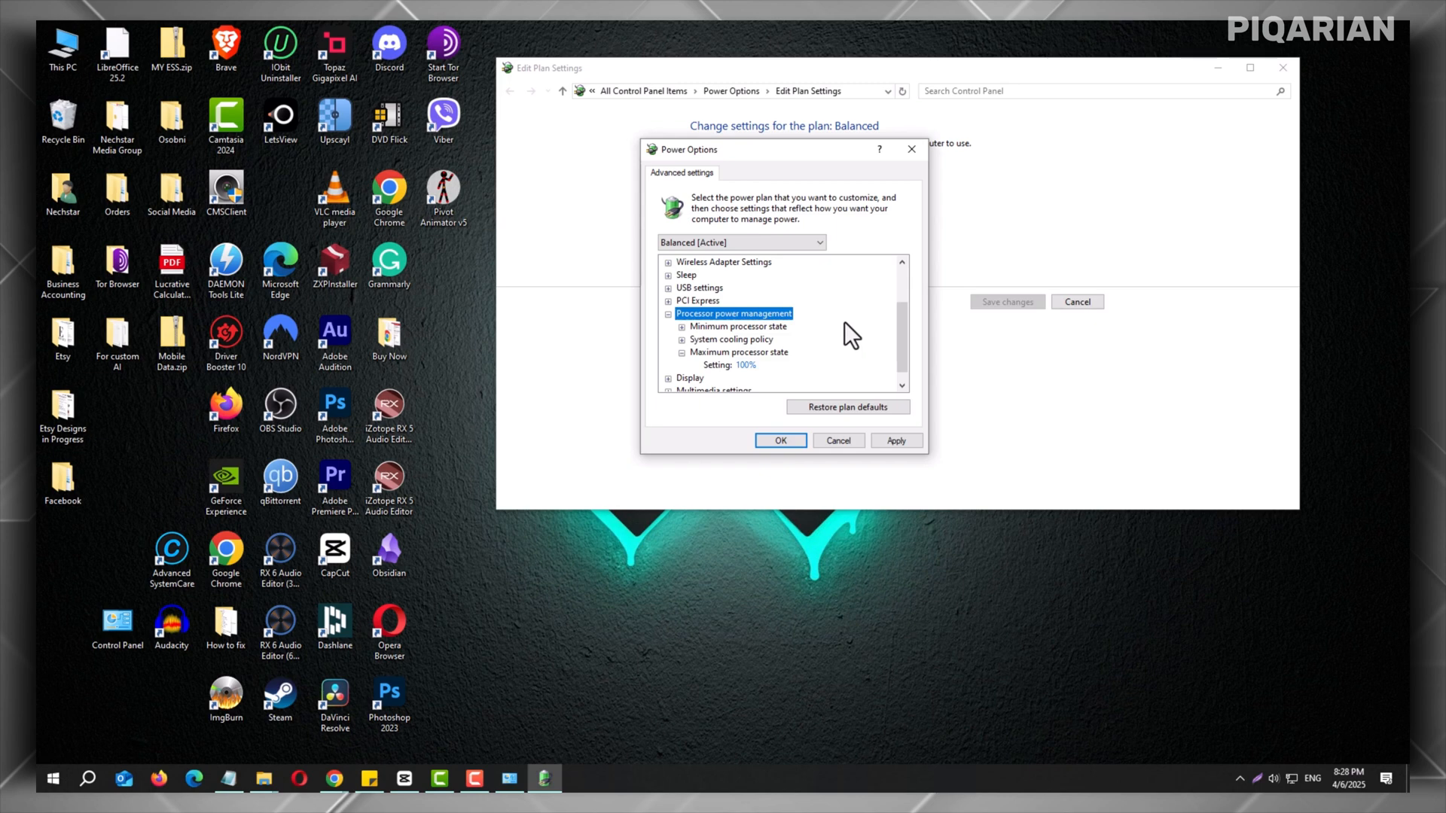
{"action": "mouse_move", "coordinate": [853, 318]}
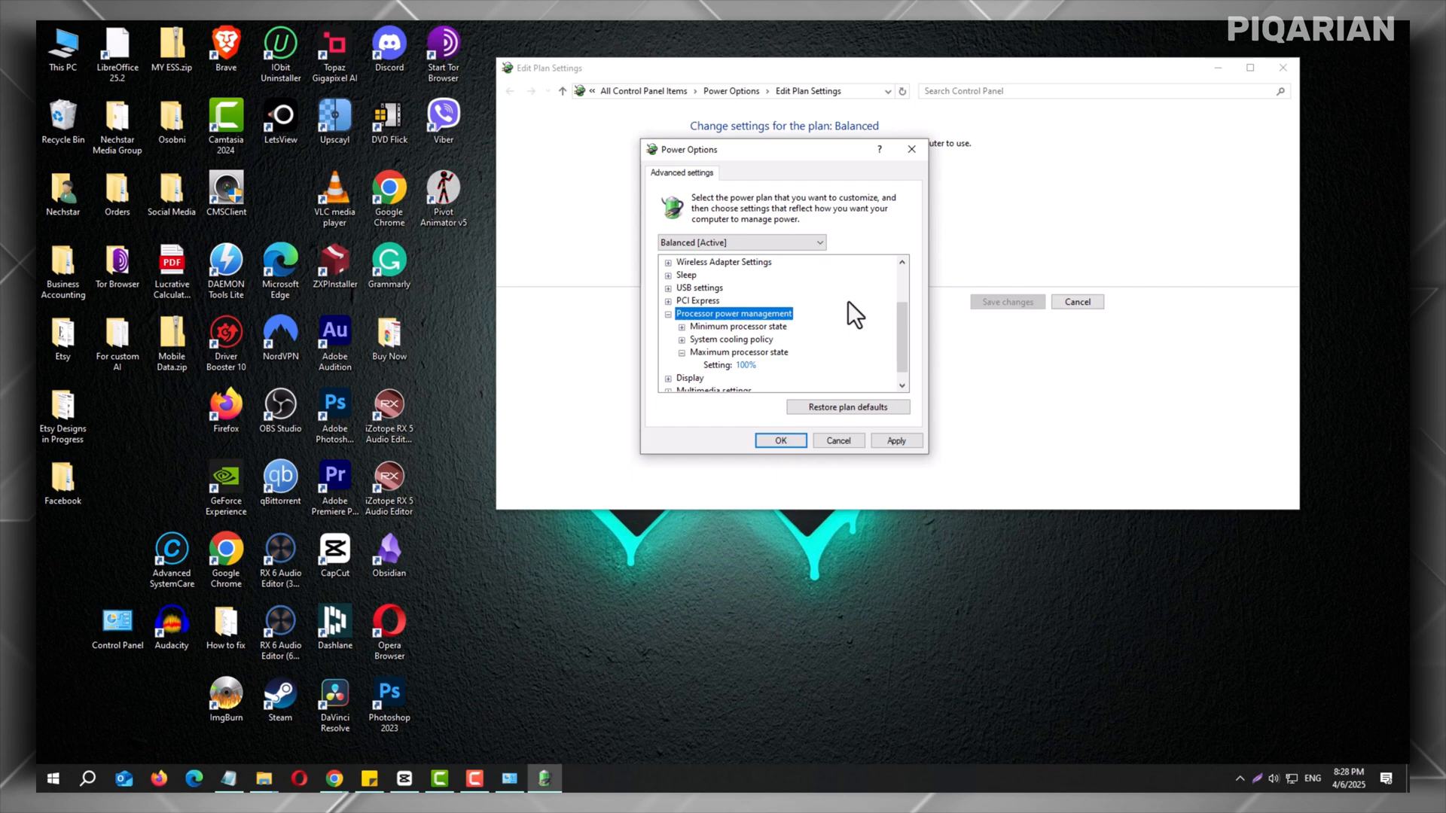
{"action": "mouse_move", "coordinate": [800, 362]}
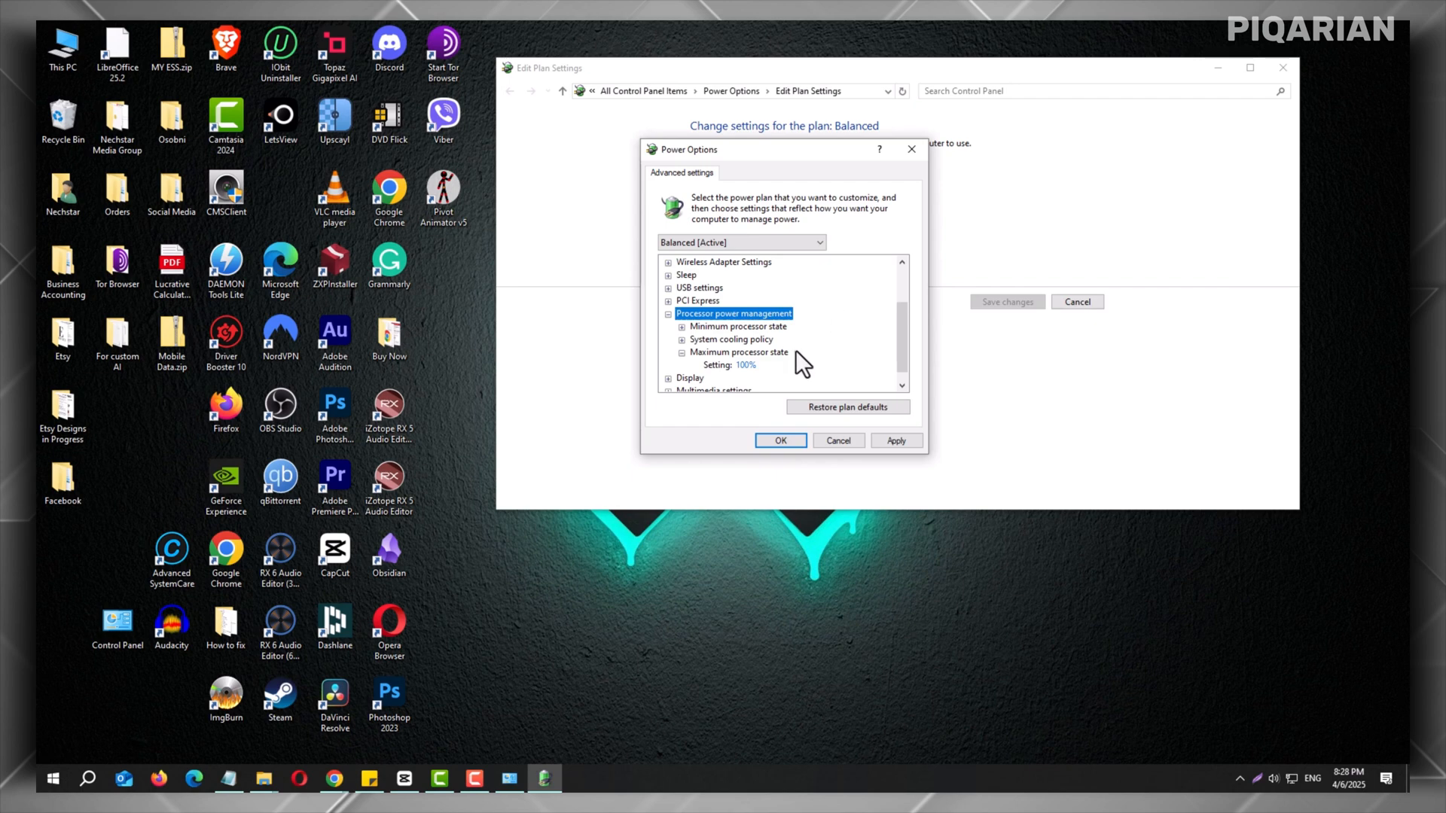
{"action": "mouse_move", "coordinate": [848, 346]}
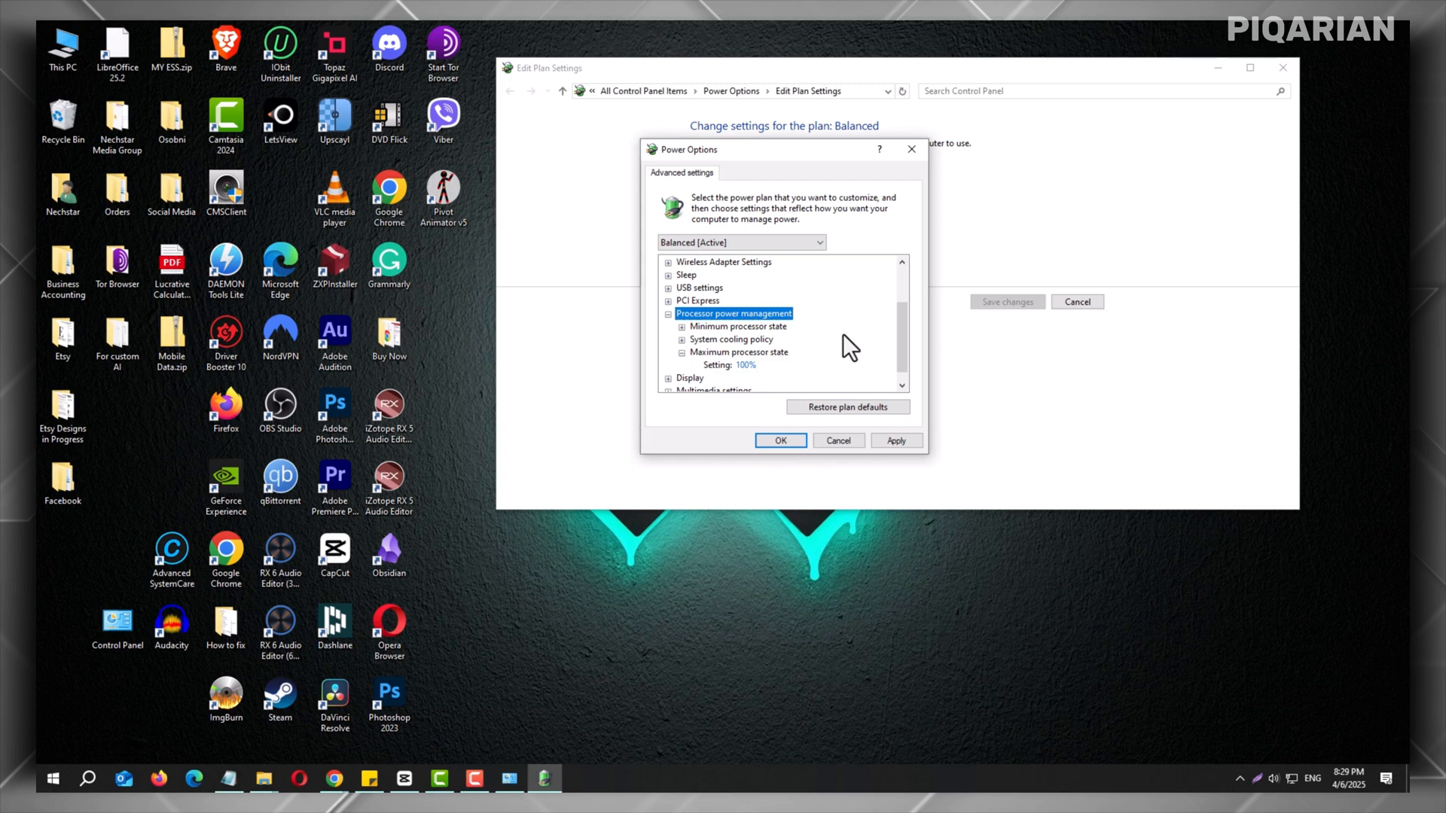
{"action": "mouse_move", "coordinate": [752, 371]}
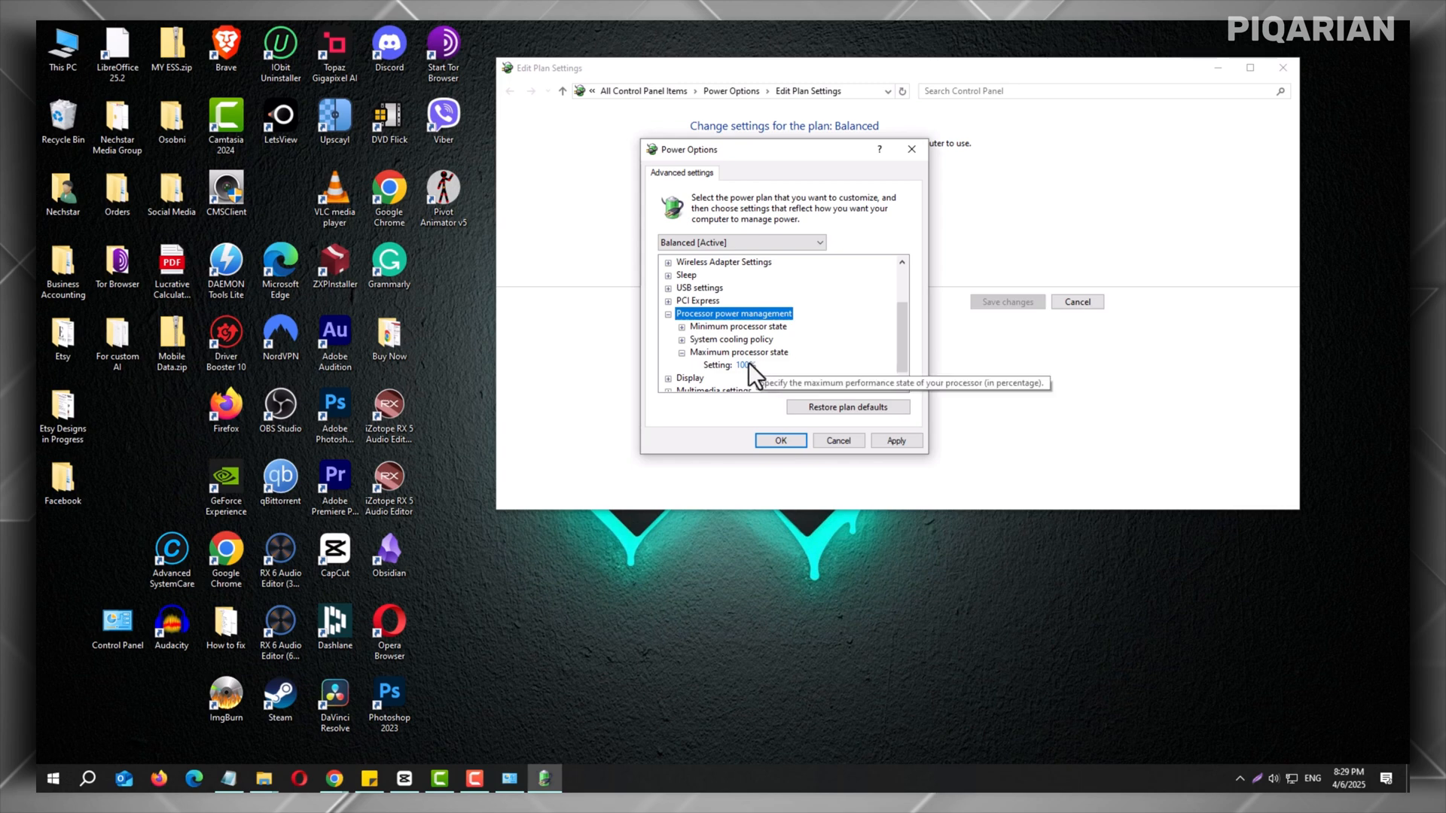
Edit the maximum processor state value and commit 90% by clicking another entry.
{"action": "left_click", "coordinate": [761, 364]}
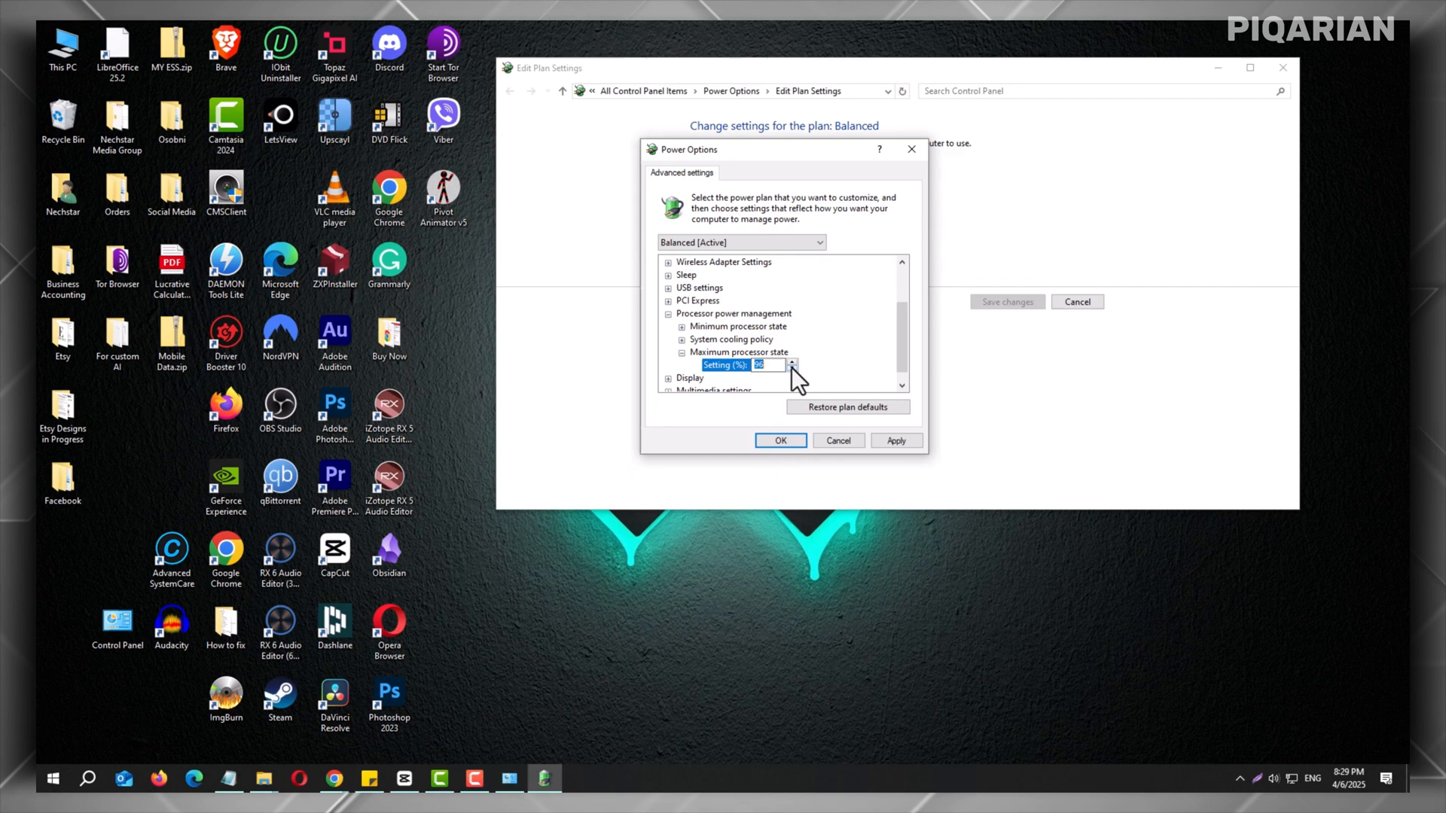
{"action": "mouse_move", "coordinate": [821, 358]}
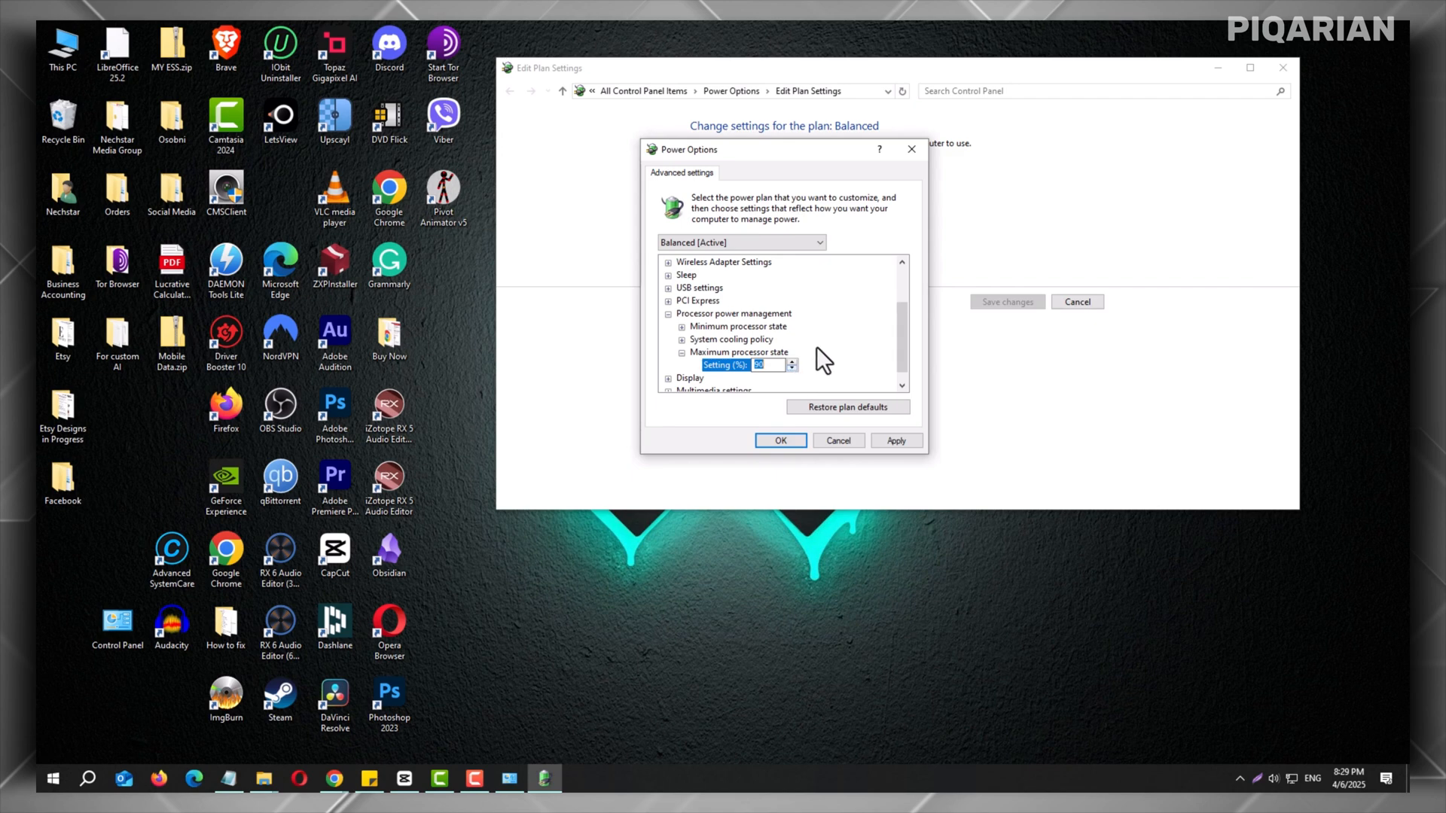
{"action": "left_click", "coordinate": [736, 326]}
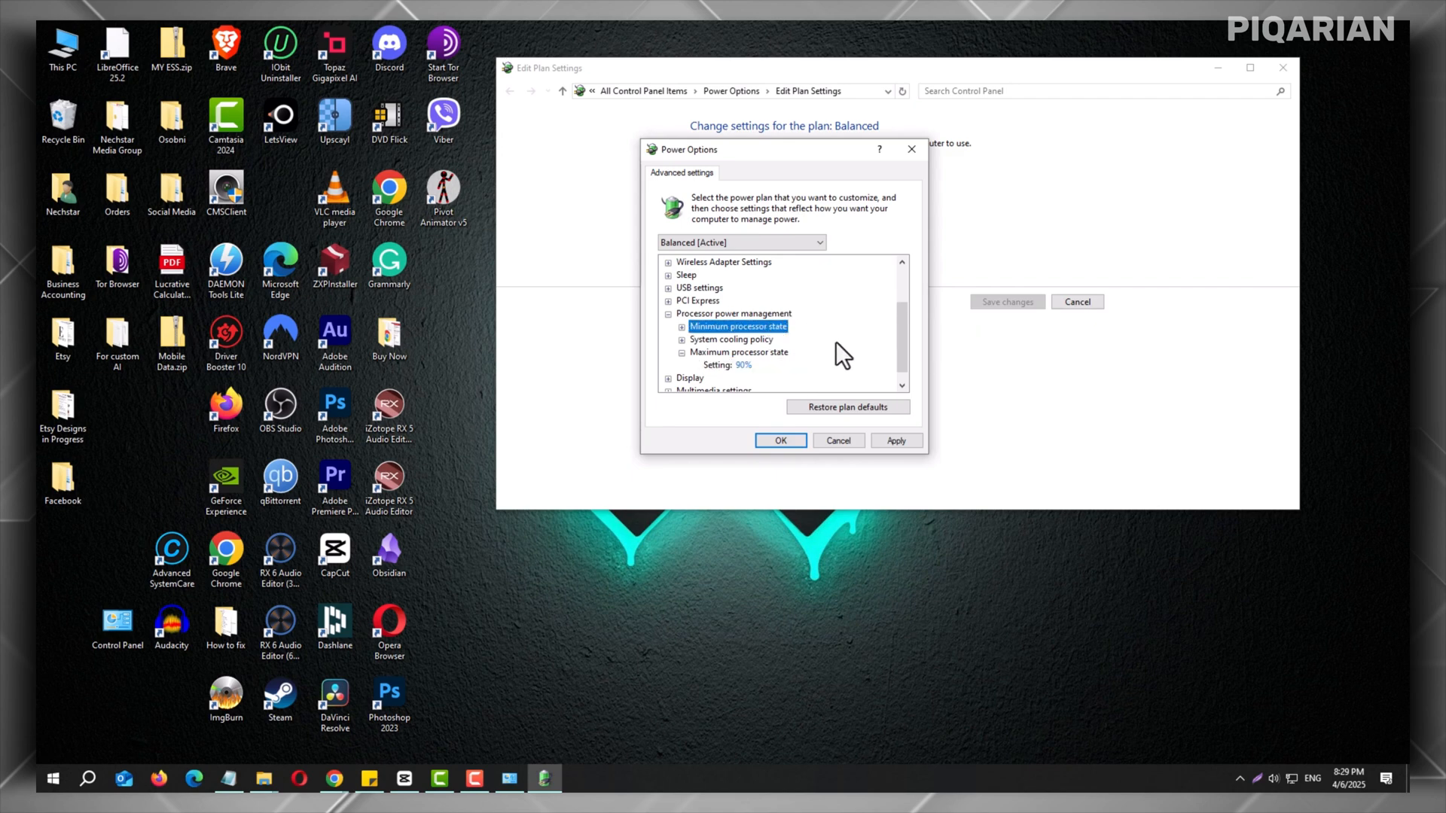